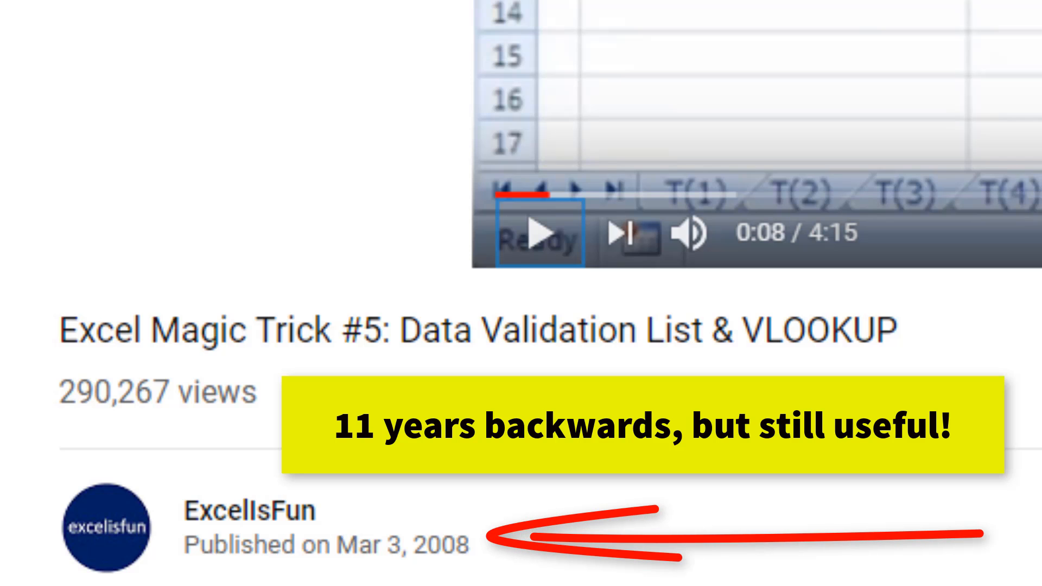
Start playing the Excel Magic Trick #5 video
{"action": "left_click", "coordinate": [540, 241]}
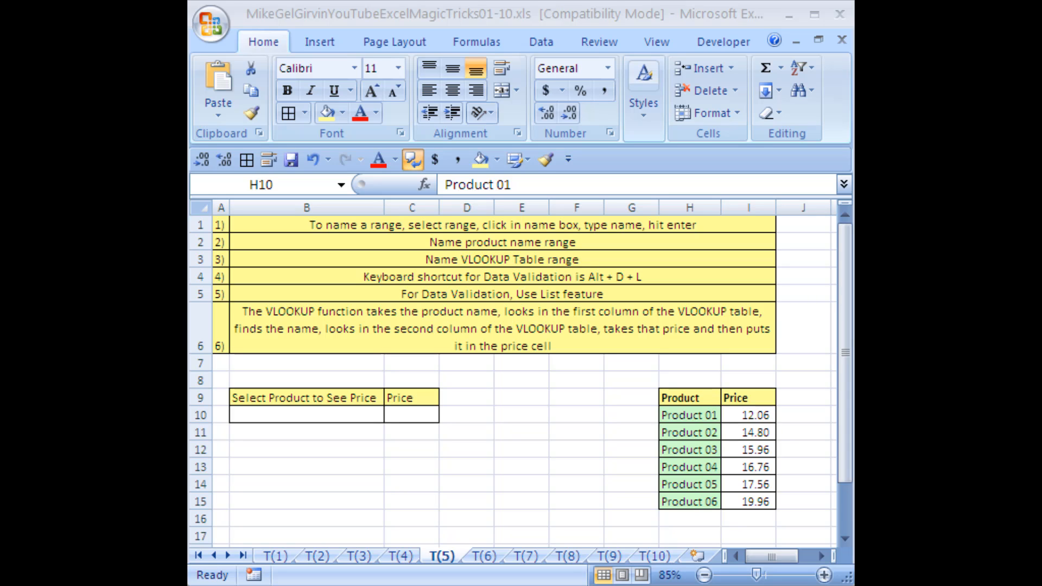
{"action": "mouse_move", "coordinate": [545, 567]}
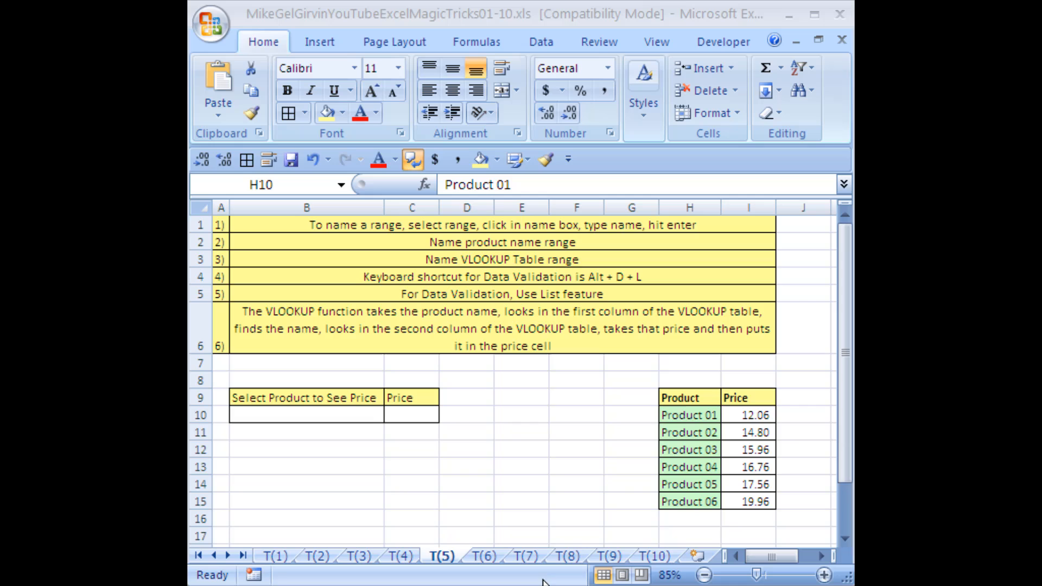
{"action": "mouse_move", "coordinate": [519, 473]}
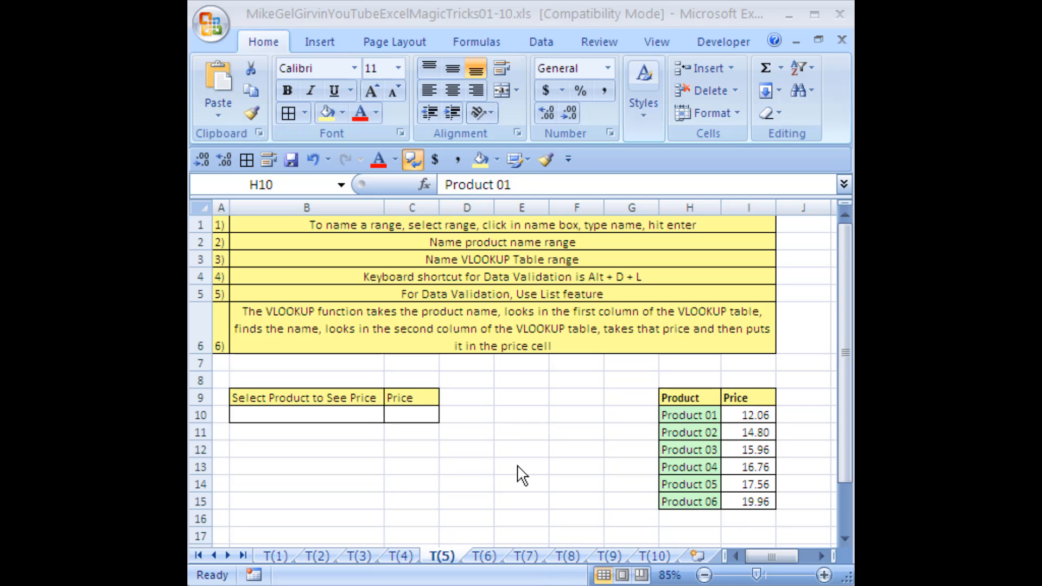
{"action": "mouse_move", "coordinate": [528, 477]}
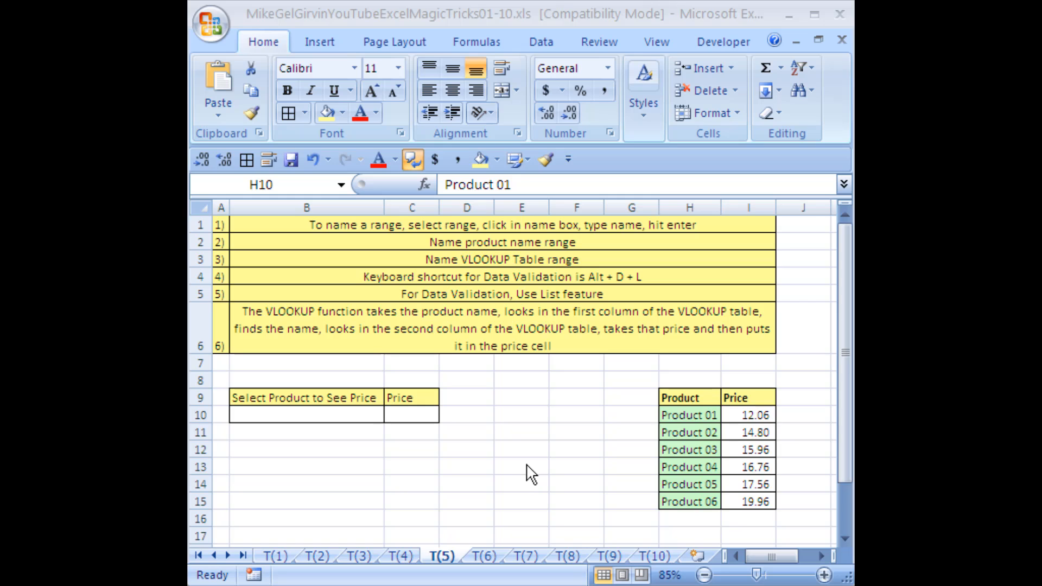
{"action": "mouse_move", "coordinate": [478, 477]}
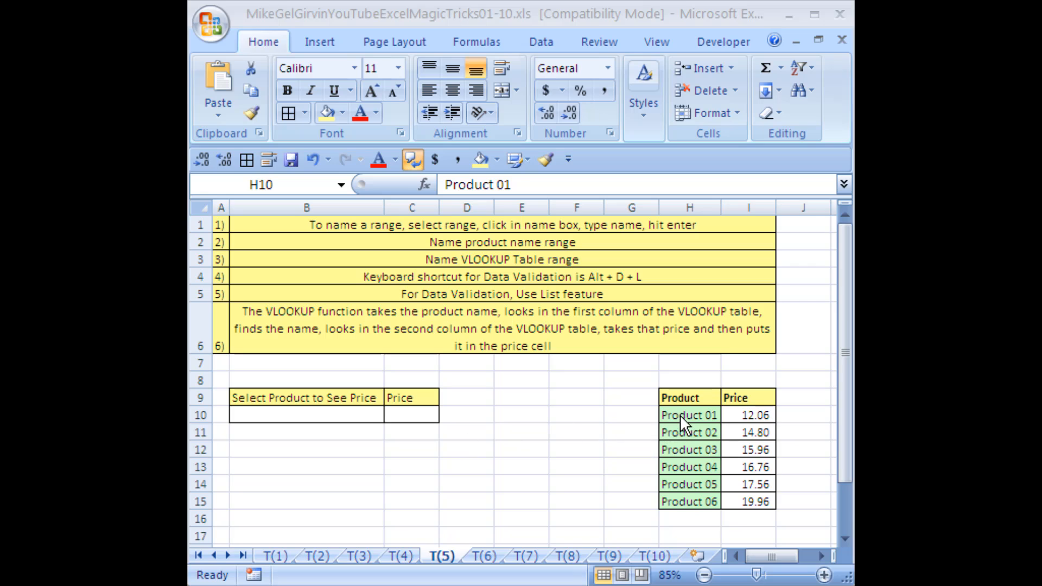
Name the six product-name cells H10:H15 'Product' via the Name Box
{"action": "left_click", "coordinate": [687, 414]}
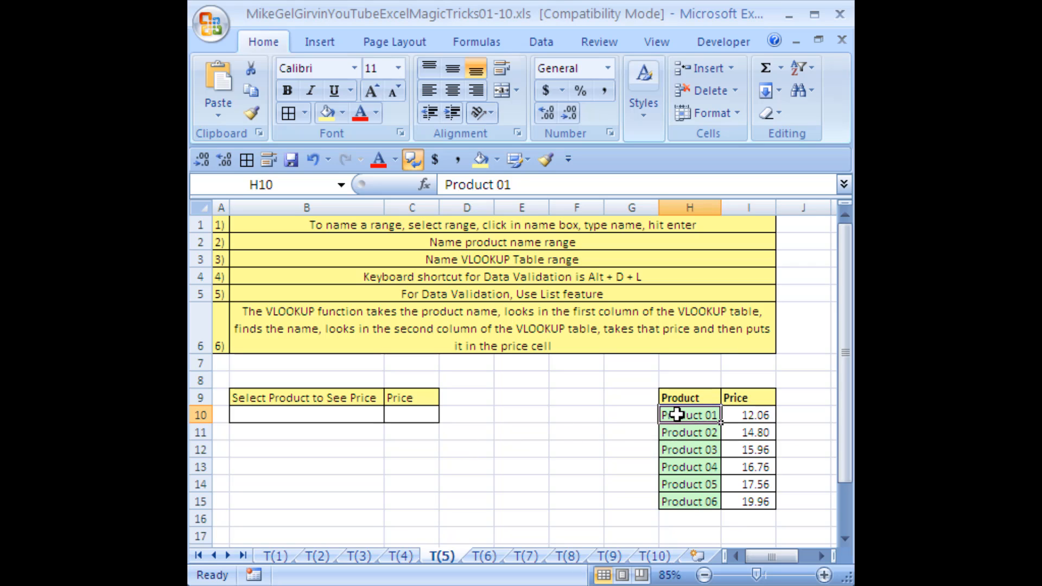
{"action": "left_click_drag", "start_coordinate": [689, 415], "coordinate": [689, 501]}
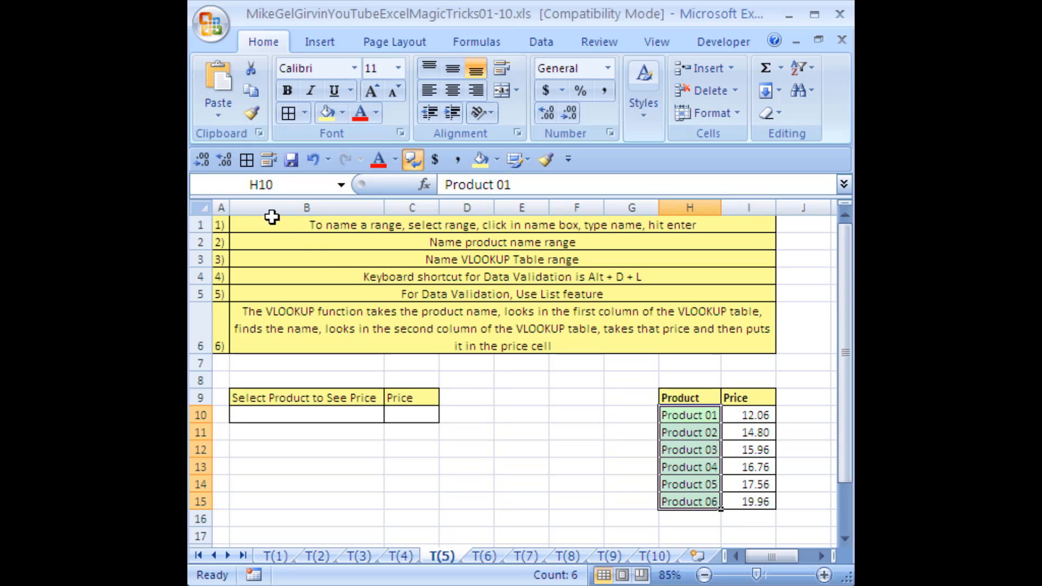
{"action": "left_click", "coordinate": [261, 184]}
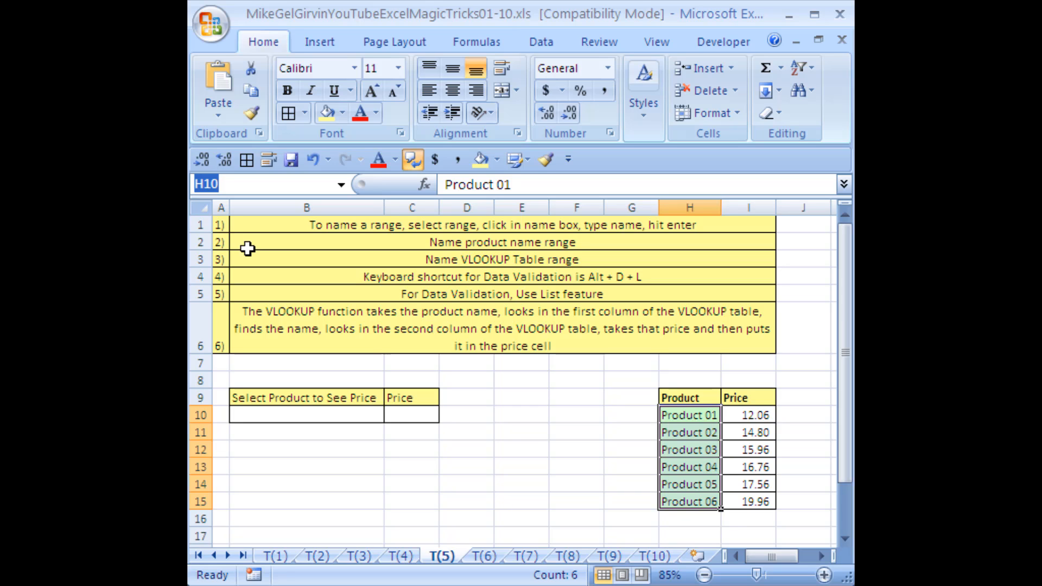
{"action": "type", "text": "VLOOKUP"}
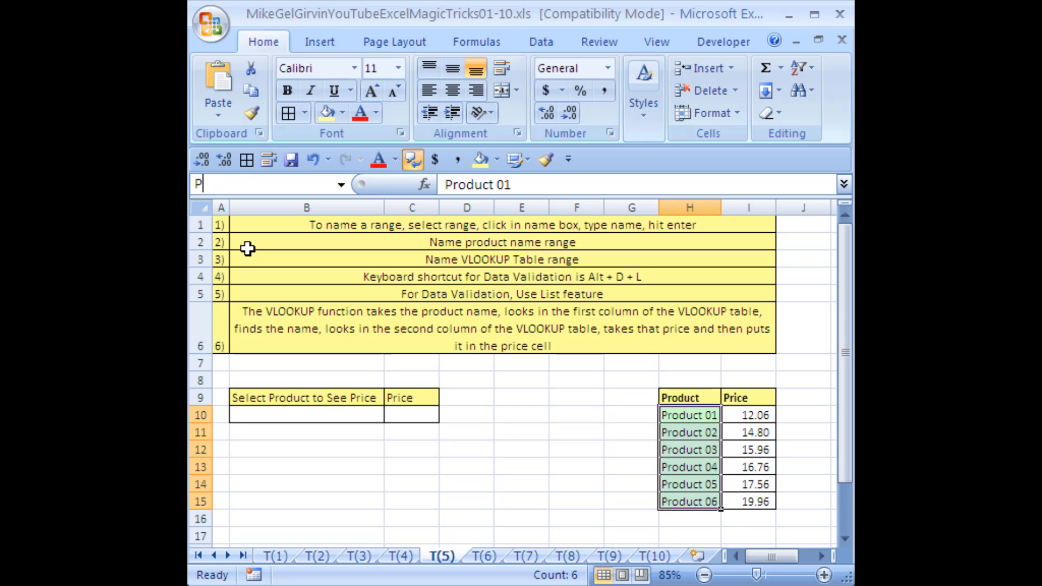
{"action": "type", "text": "roduct"}
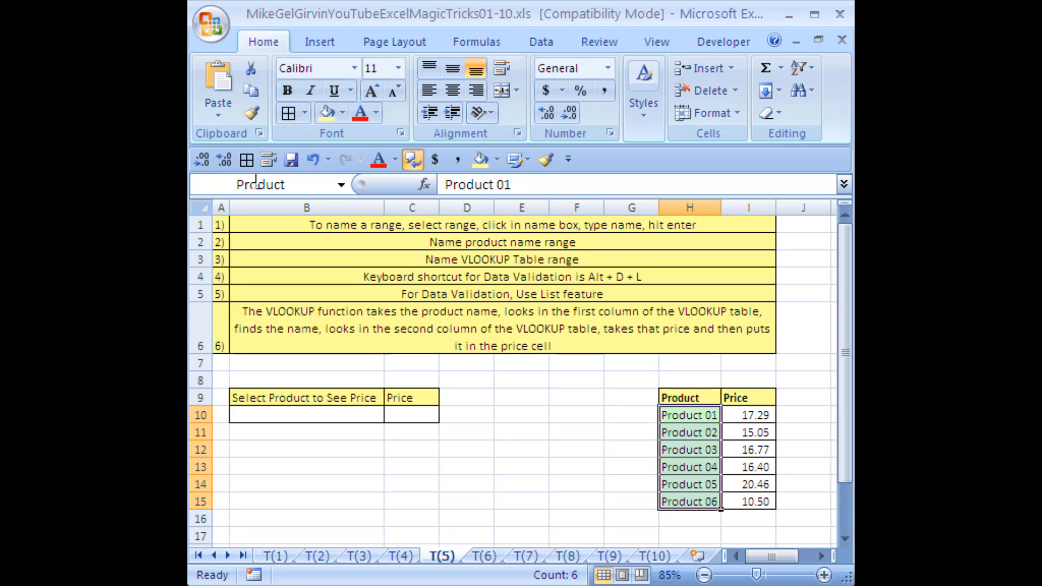
{"action": "left_click", "coordinate": [521, 397]}
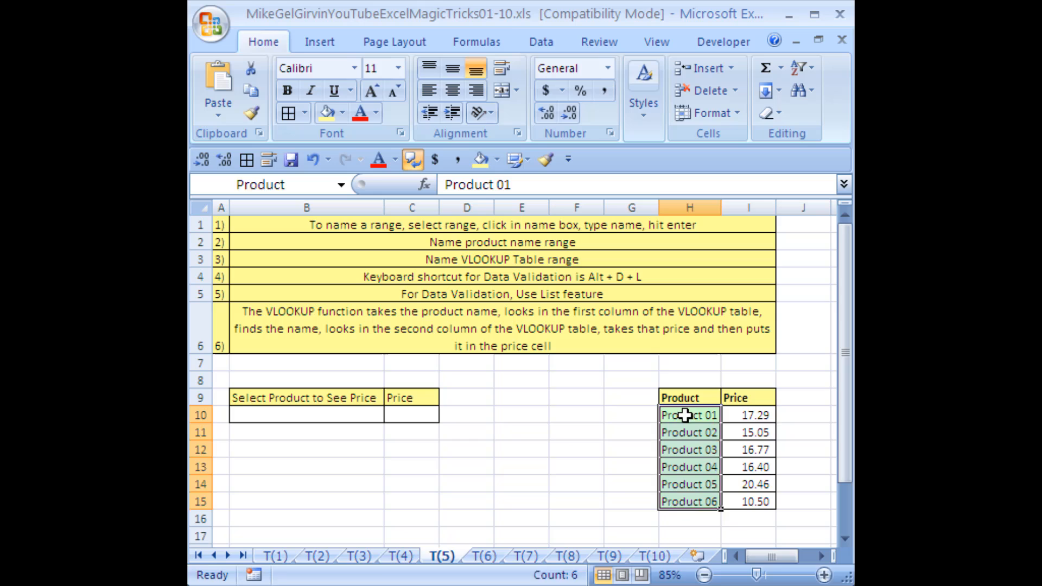
Select the product names and prices together in H10:I15
{"action": "left_click_drag", "start_coordinate": [689, 414], "coordinate": [747, 502]}
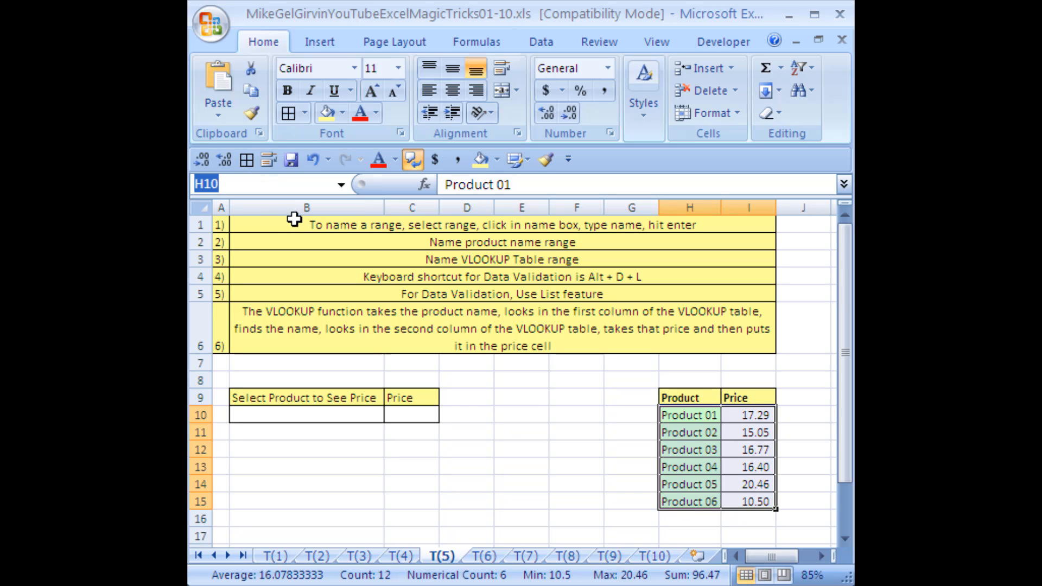
Name the selected product-and-price table 'VLOOKUPTABLE' and return to the sheet
{"action": "type", "text": "VLOOKUPTAb"}
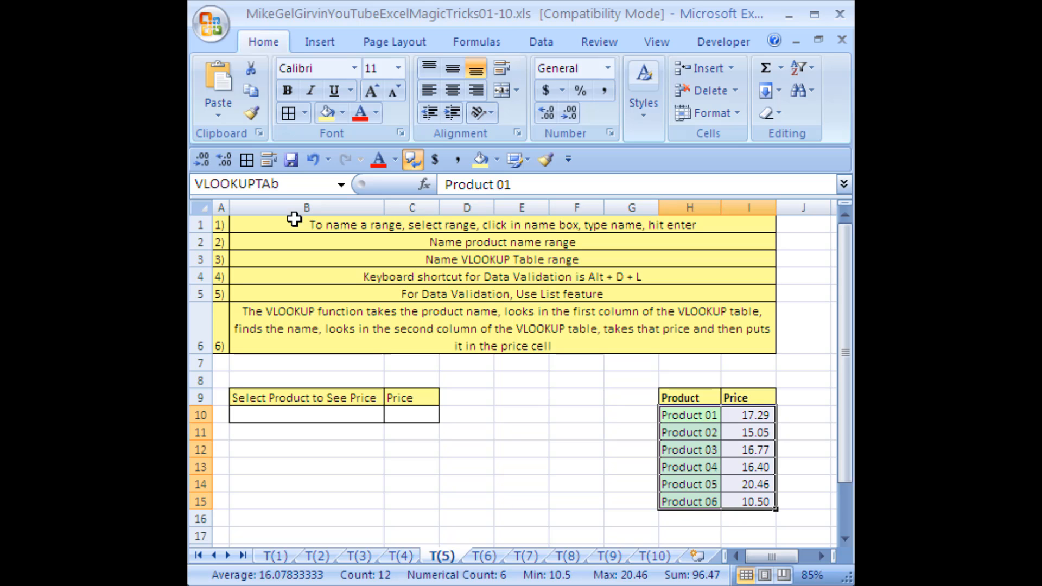
{"action": "type", "text": "LE"}
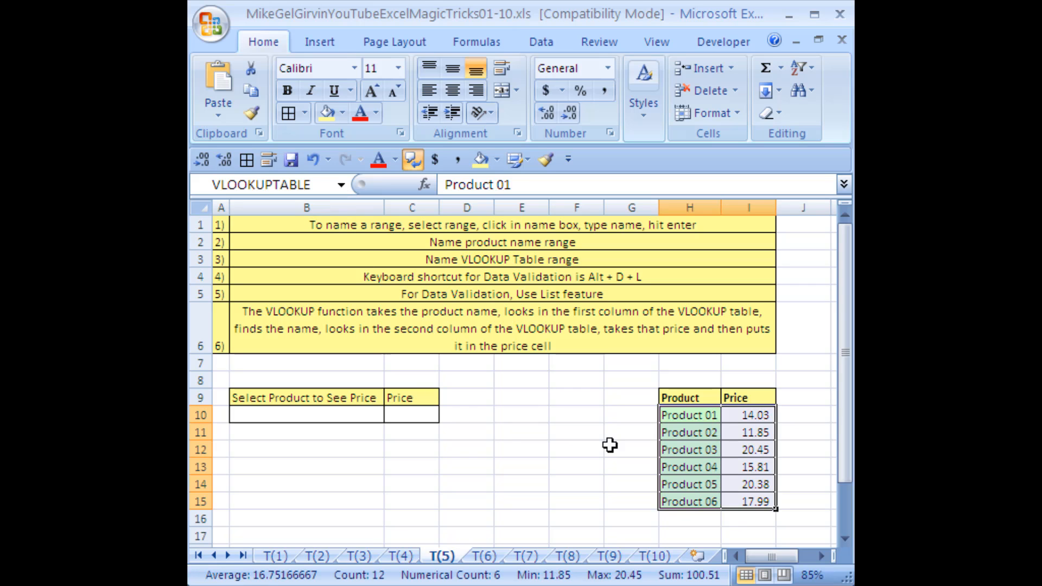
{"action": "left_click", "coordinate": [575, 415]}
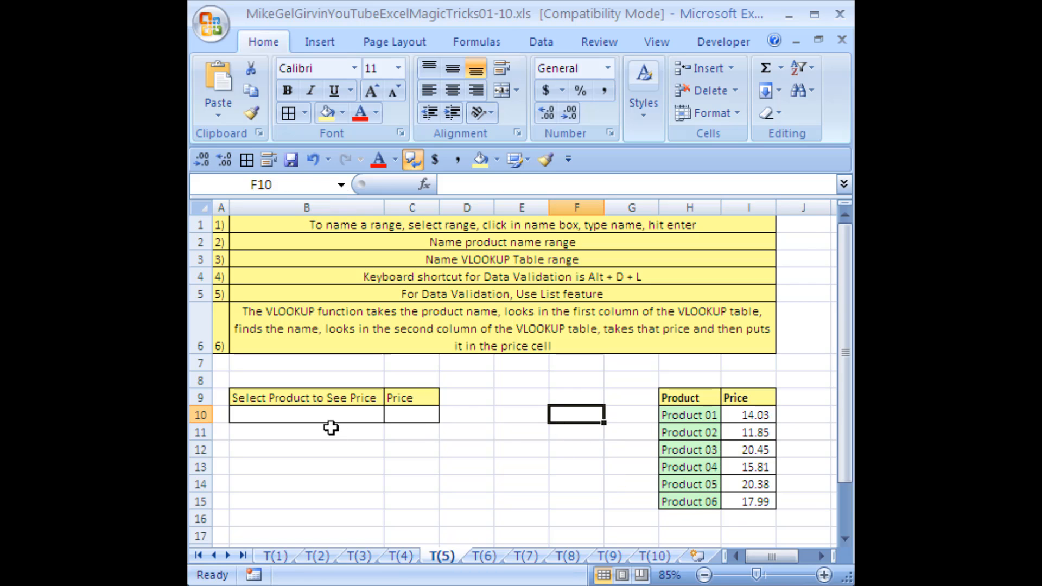
Select B10 as the cell that will hold the product dropdown
{"action": "left_click", "coordinate": [306, 415]}
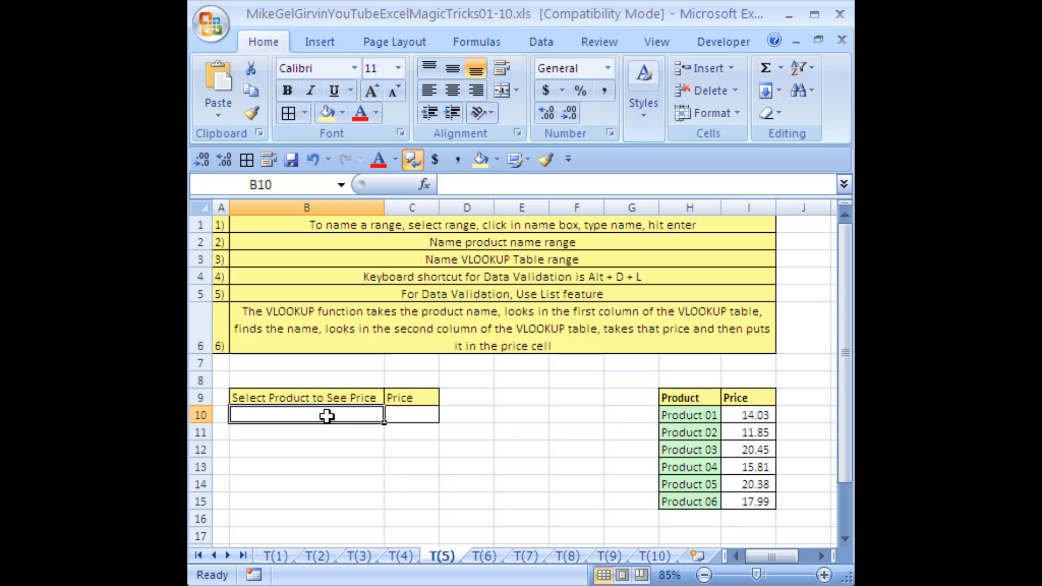
{"action": "mouse_move", "coordinate": [376, 425]}
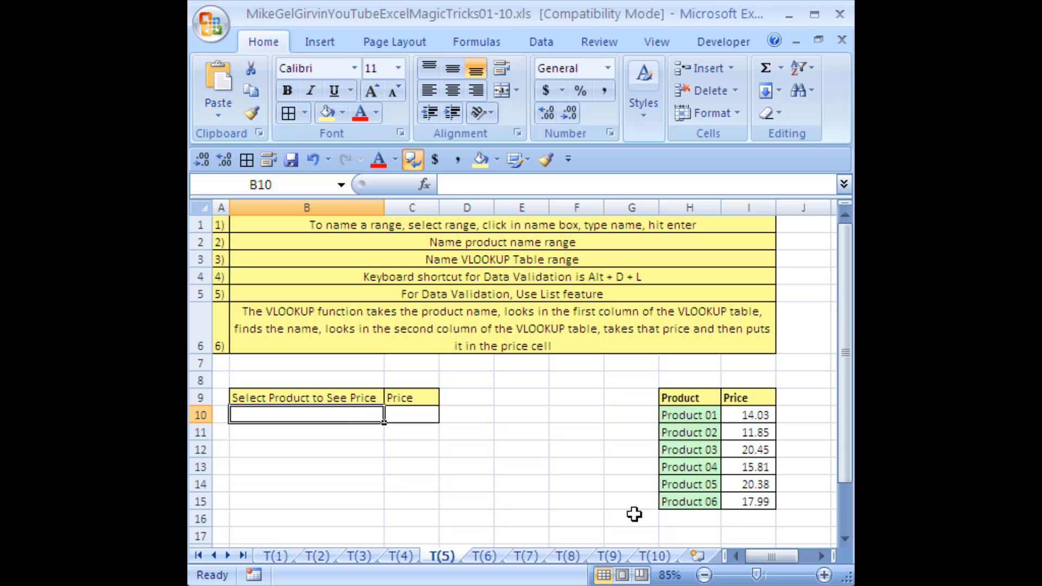
{"action": "mouse_move", "coordinate": [372, 434]}
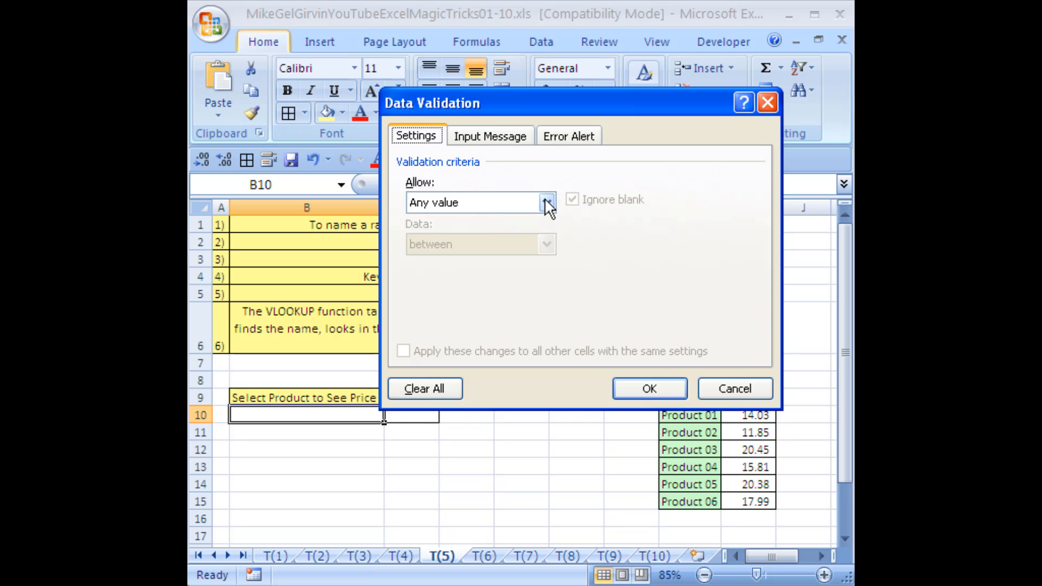
Allow only a List in B10 with source =Product and confirm the validation
{"action": "left_click", "coordinate": [547, 201]}
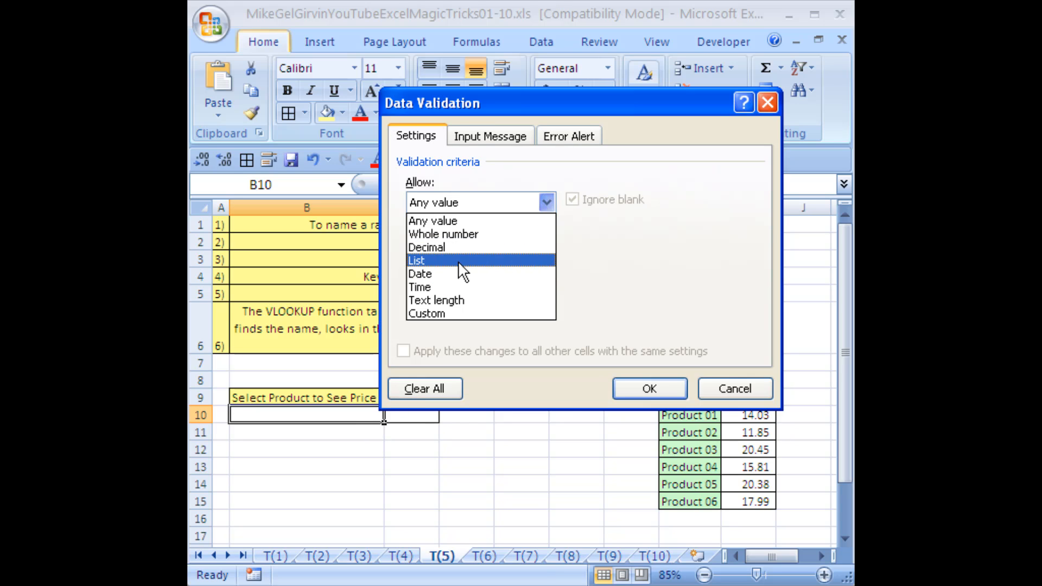
{"action": "left_click", "coordinate": [417, 260]}
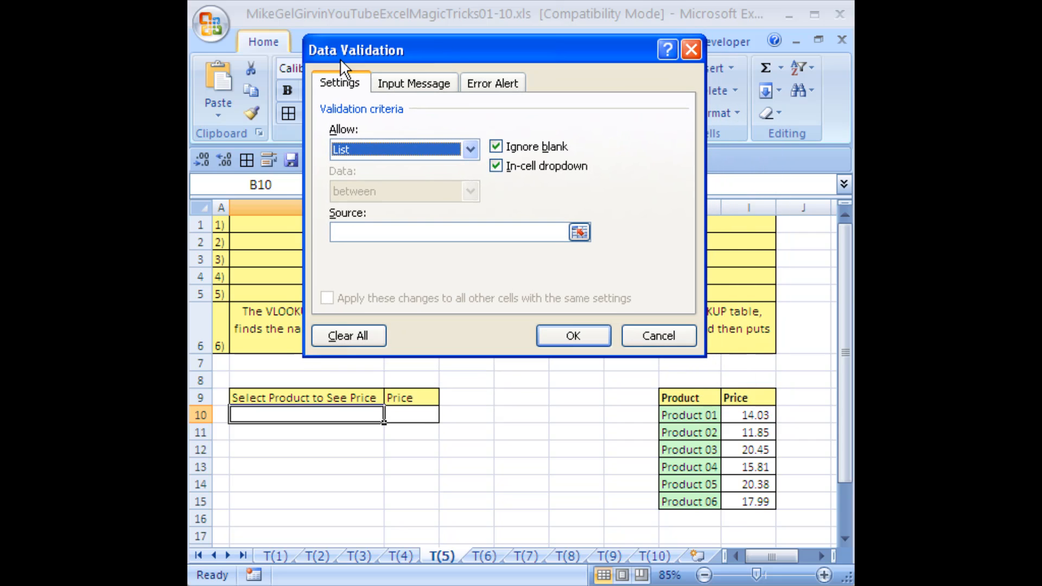
{"action": "mouse_move", "coordinate": [306, 428]}
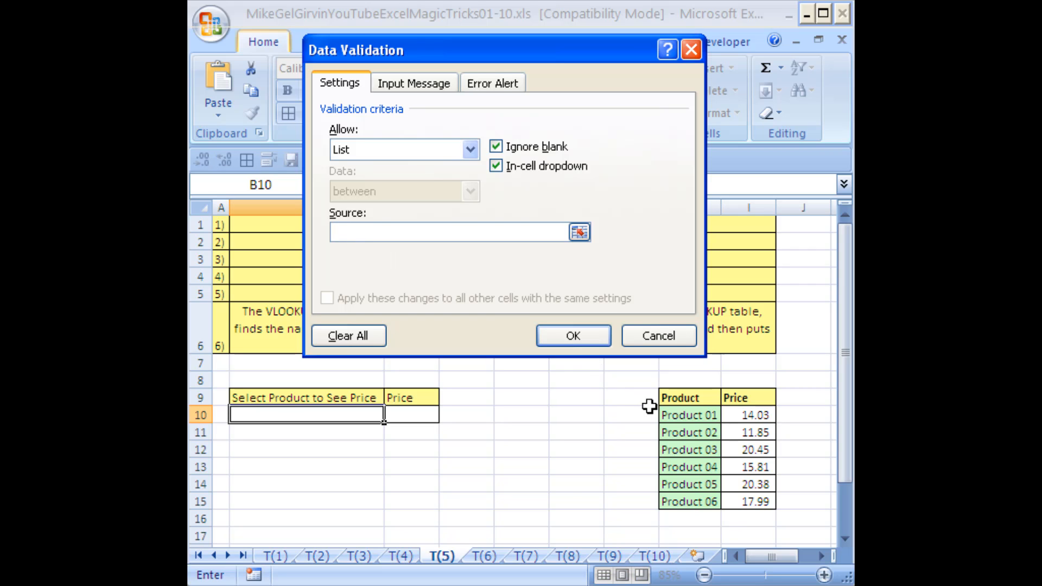
{"action": "left_click", "coordinate": [450, 232]}
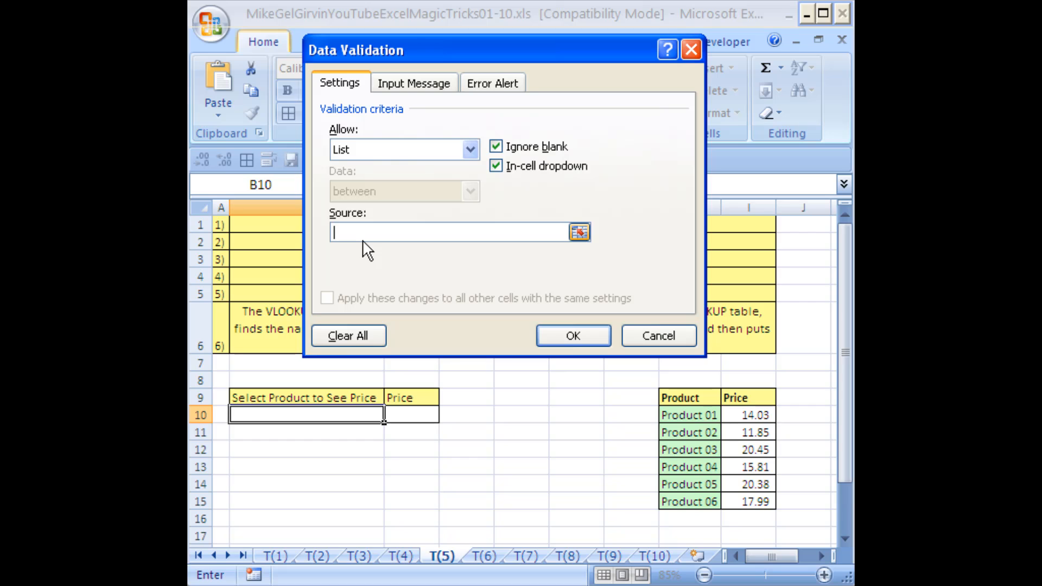
{"action": "mouse_move", "coordinate": [370, 250]}
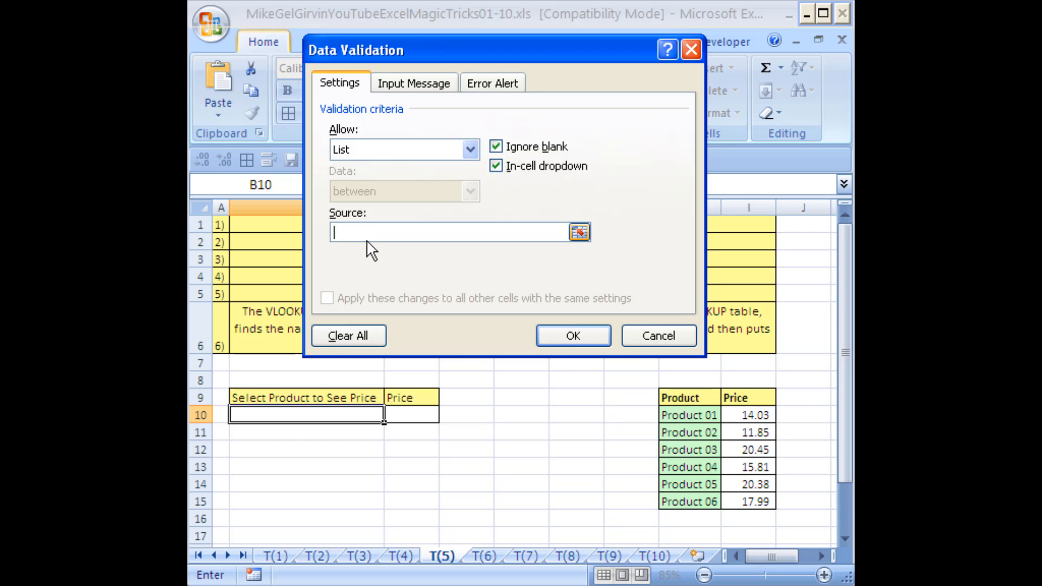
{"action": "key", "text": "F3"}
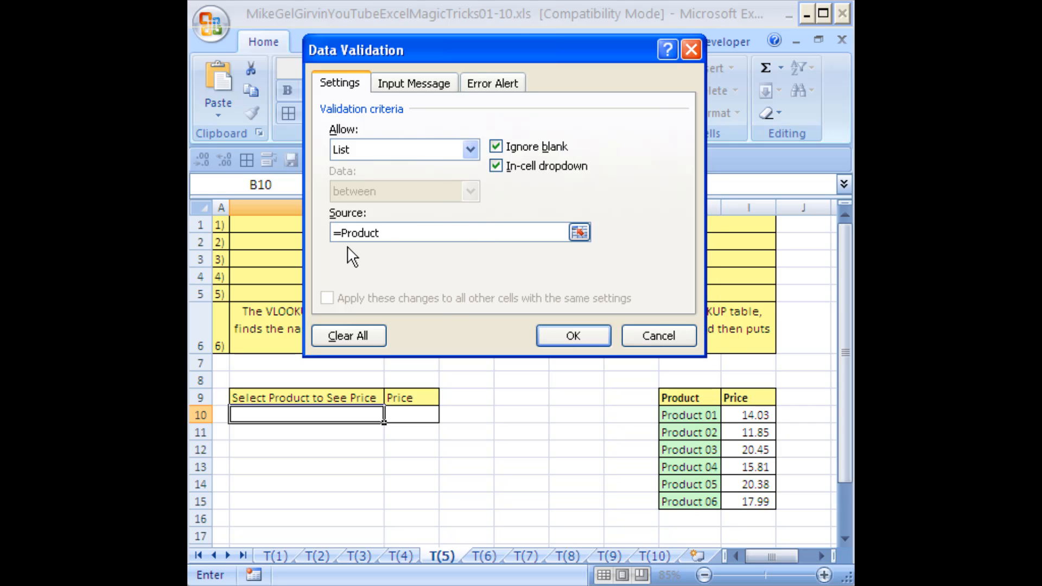
{"action": "mouse_move", "coordinate": [321, 426]}
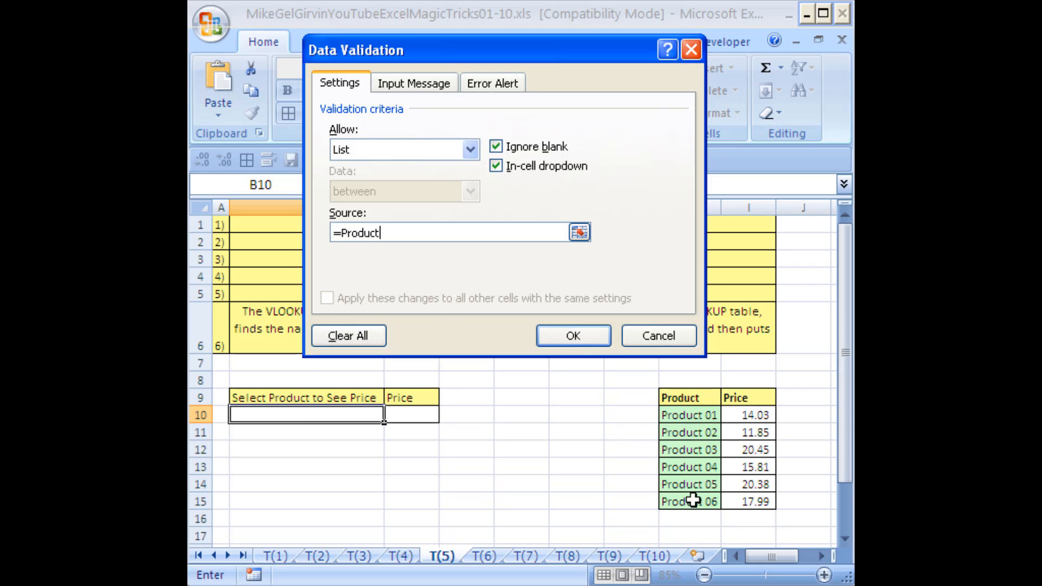
{"action": "left_click", "coordinate": [573, 335]}
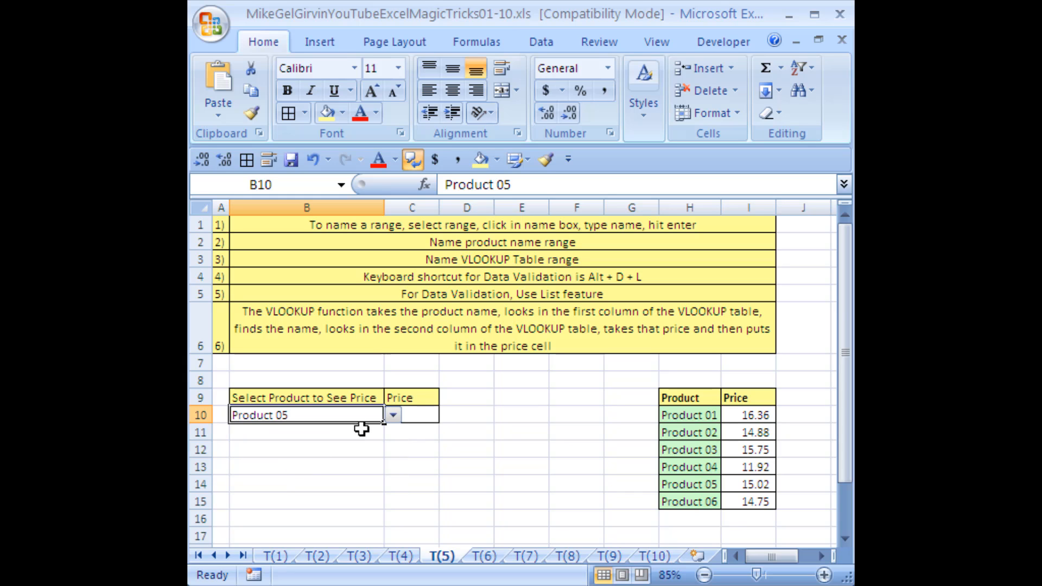
{"action": "left_click", "coordinate": [410, 414]}
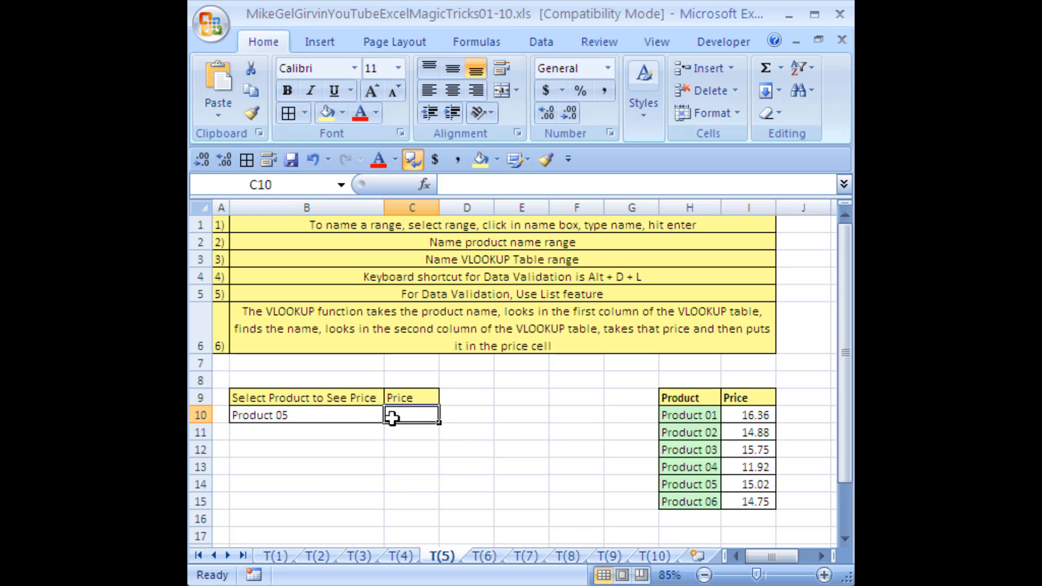
{"action": "mouse_move", "coordinate": [412, 416]}
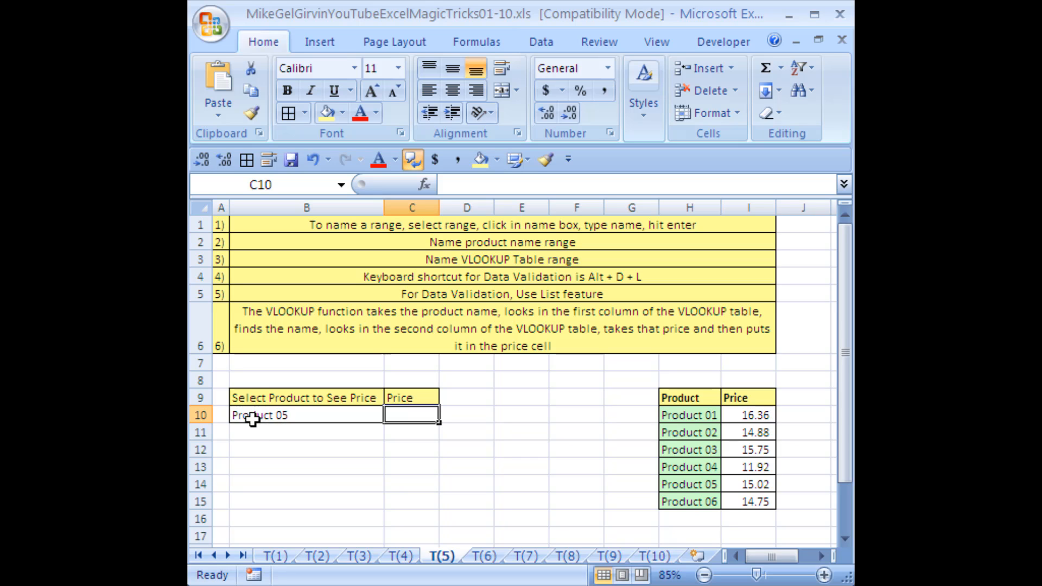
{"action": "mouse_move", "coordinate": [490, 362]}
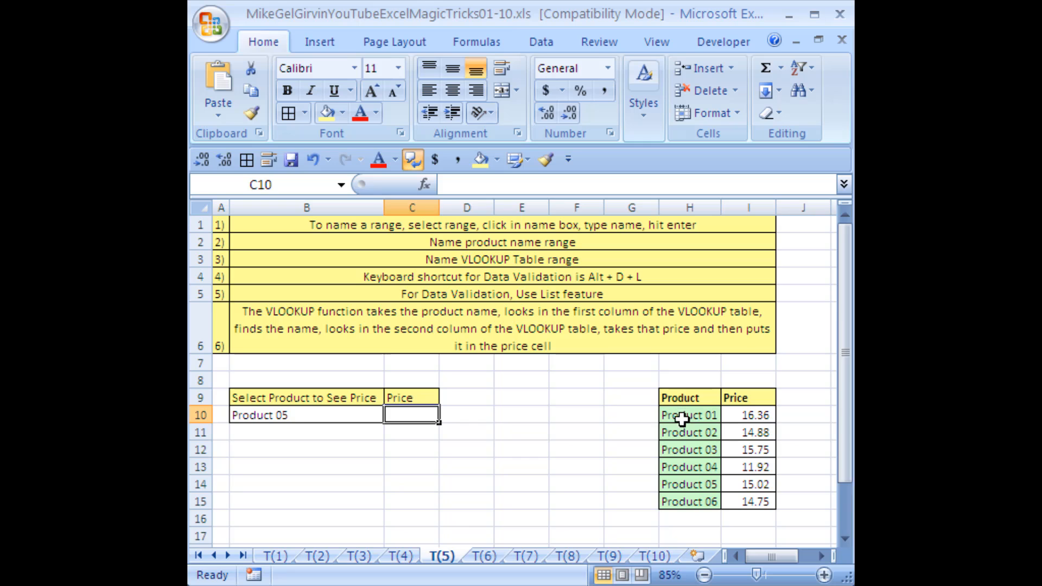
{"action": "mouse_move", "coordinate": [685, 448]}
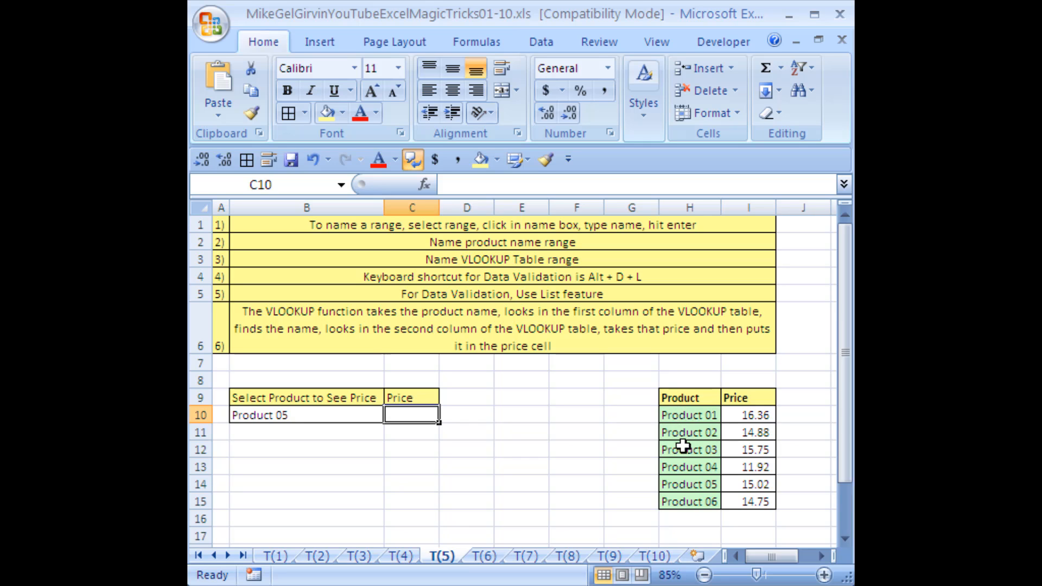
{"action": "mouse_move", "coordinate": [675, 487]}
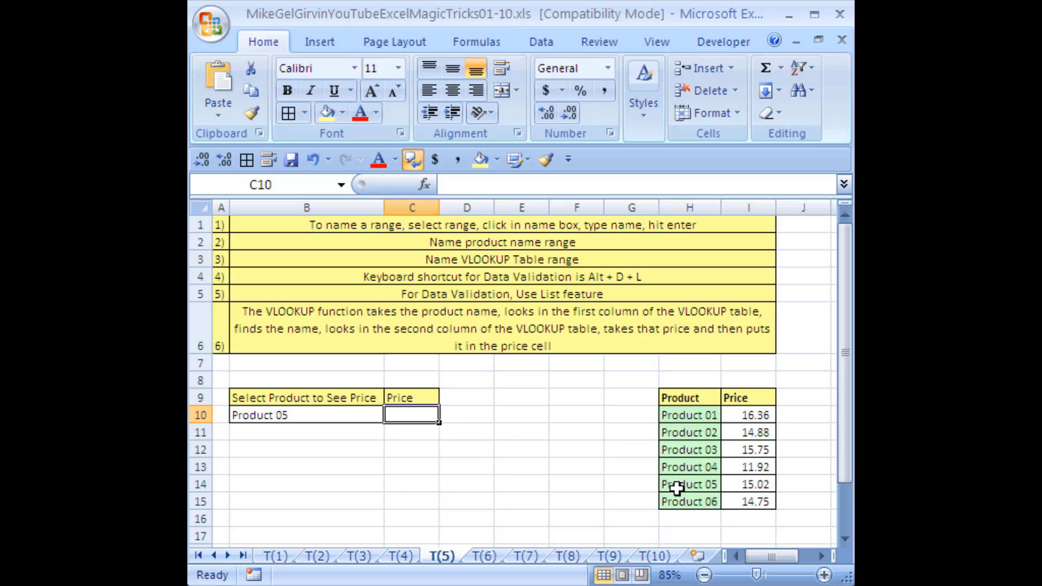
{"action": "mouse_move", "coordinate": [749, 503]}
{"action": "type", "text": "15.02"}
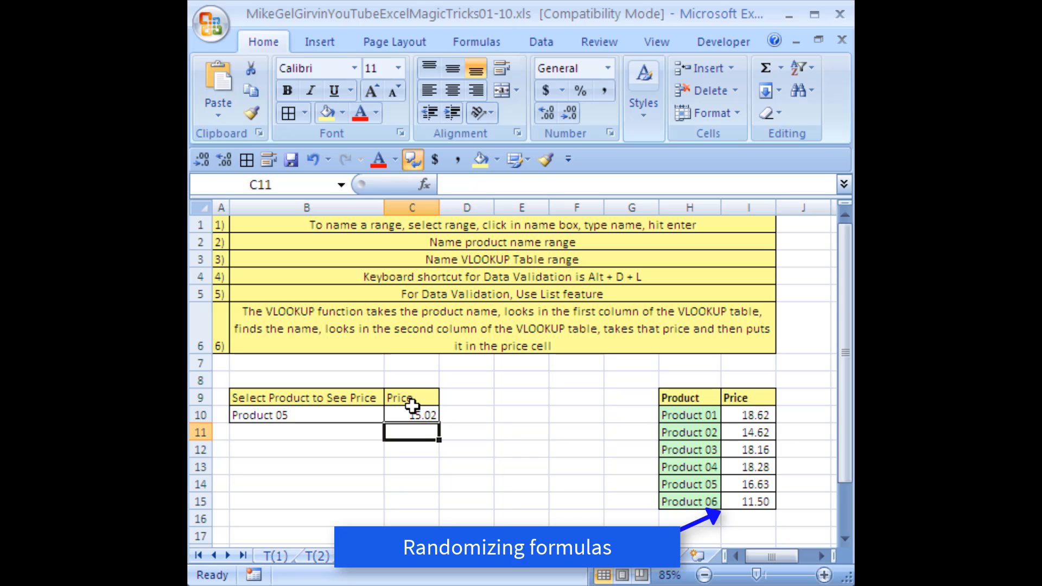
{"action": "left_click", "coordinate": [406, 414]}
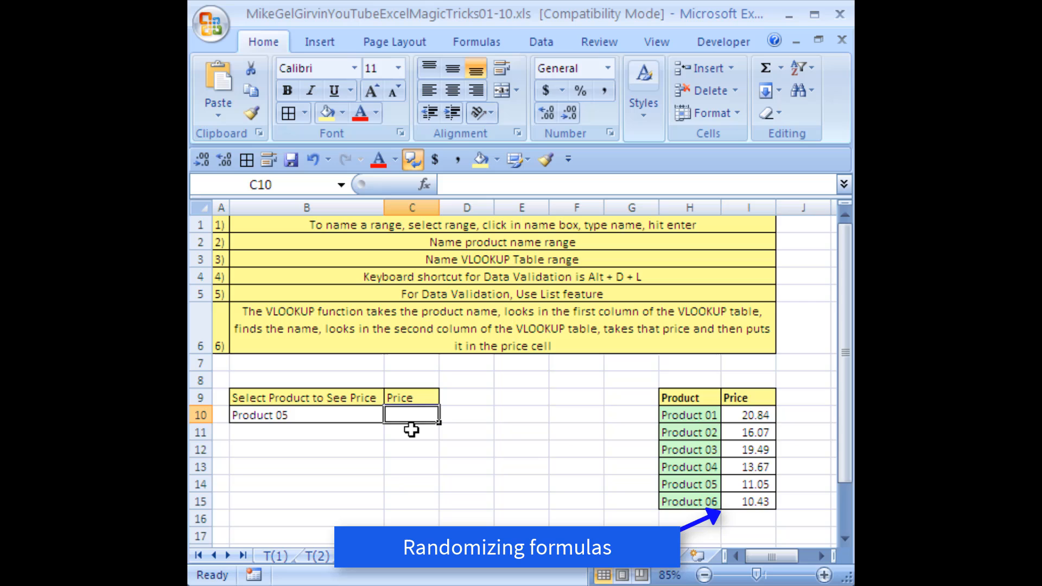
Begin =VLOOKUP( in C10 with B10 as the lookup value, followed by a comma
{"action": "type", "text": "="}
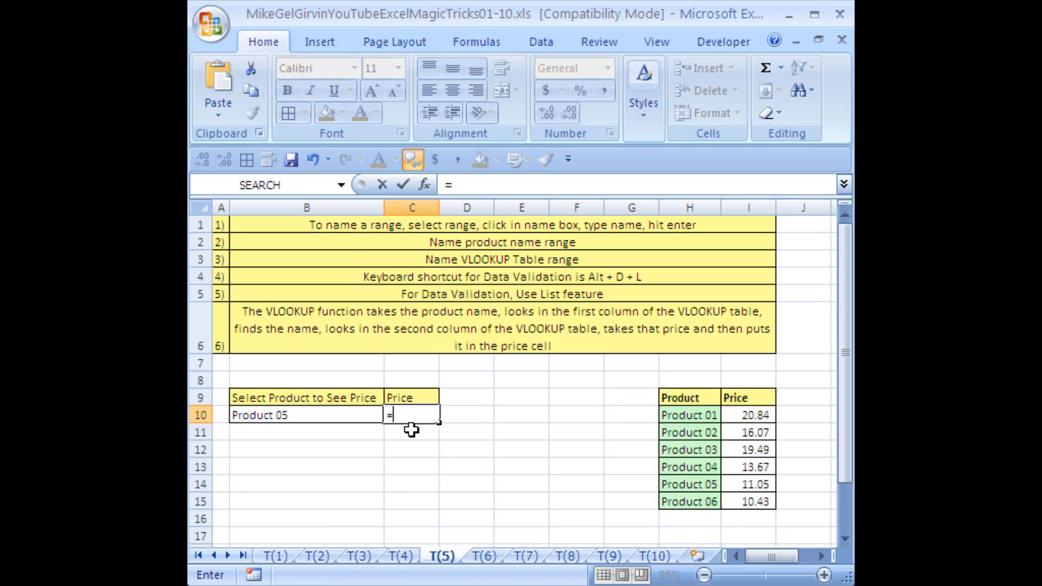
{"action": "type", "text": "Vlook"}
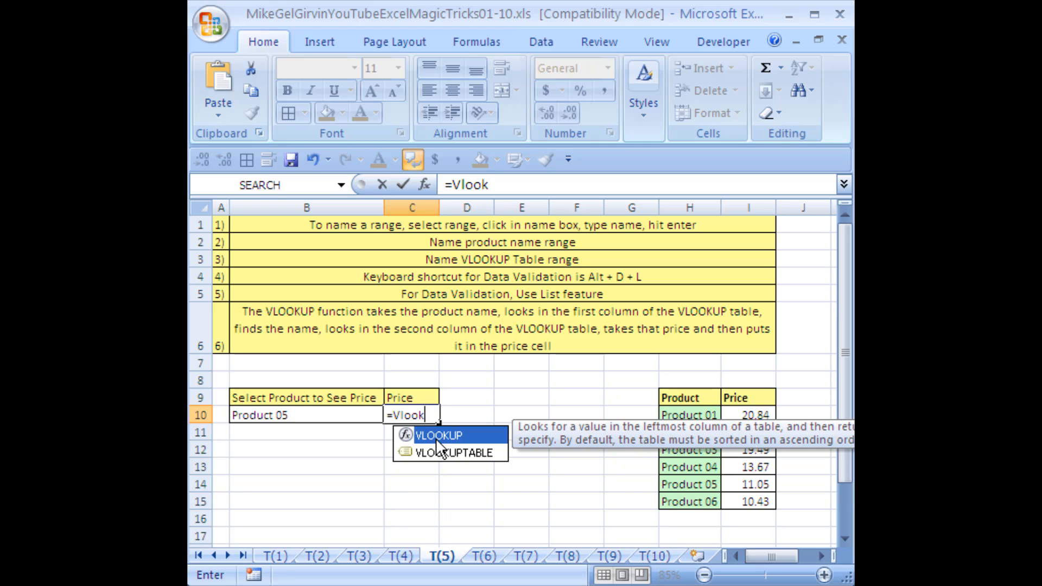
{"action": "mouse_move", "coordinate": [436, 445]}
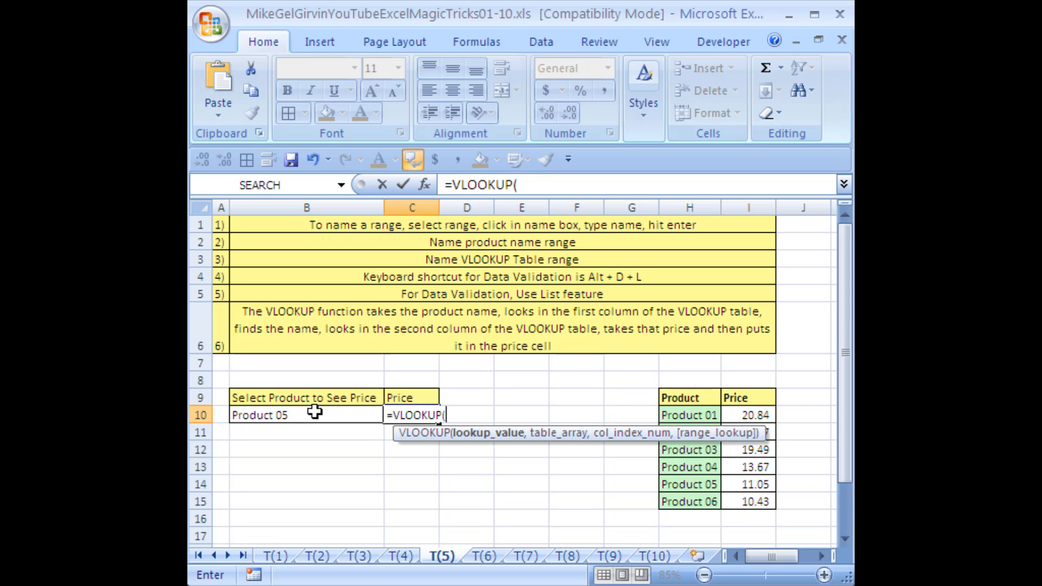
{"action": "left_click", "coordinate": [300, 415]}
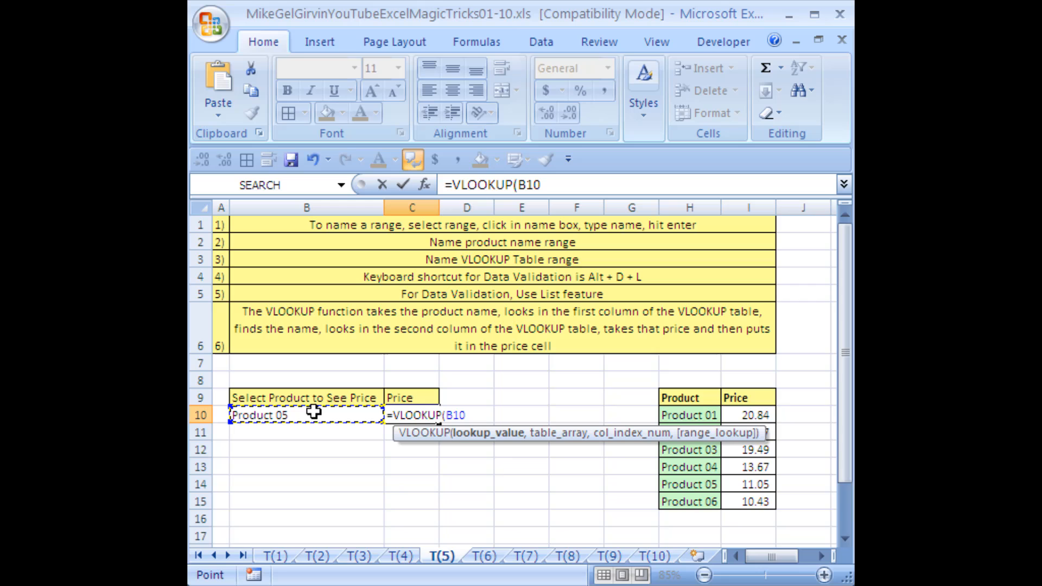
{"action": "type", "text": ","}
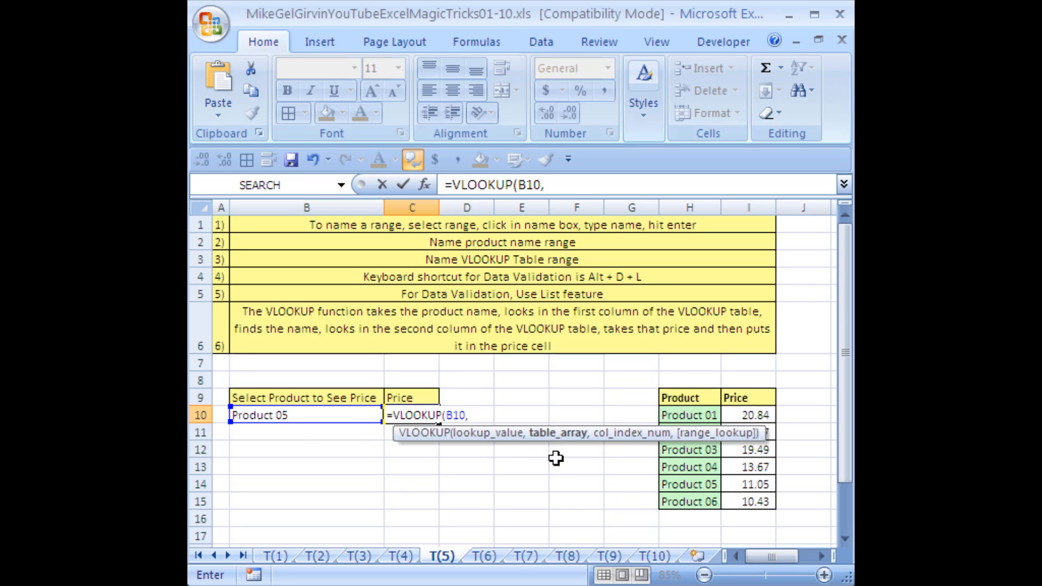
{"action": "mouse_move", "coordinate": [764, 497]}
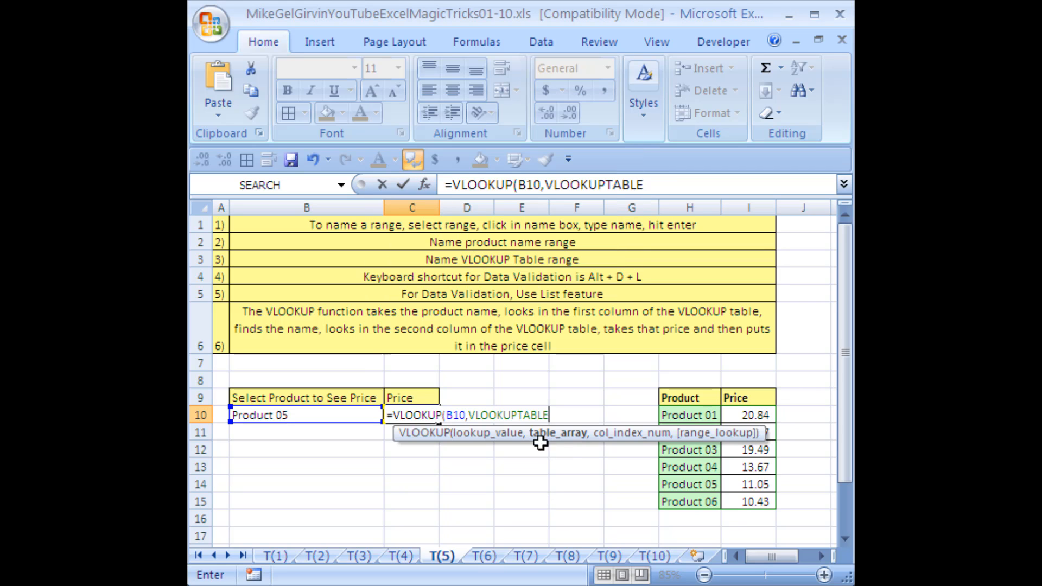
{"action": "mouse_move", "coordinate": [559, 442]}
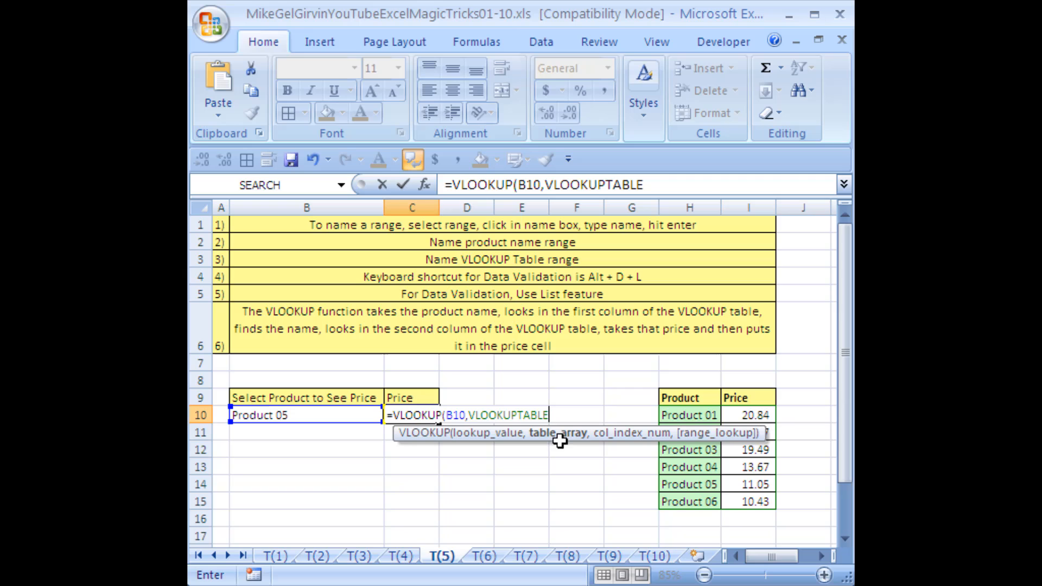
{"action": "mouse_move", "coordinate": [575, 473]}
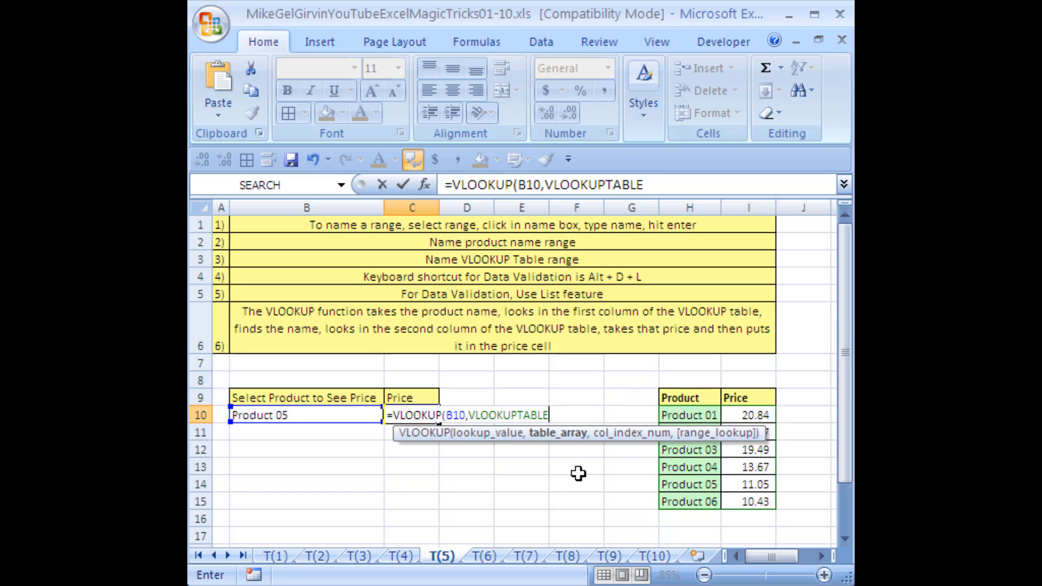
{"action": "mouse_move", "coordinate": [591, 452]}
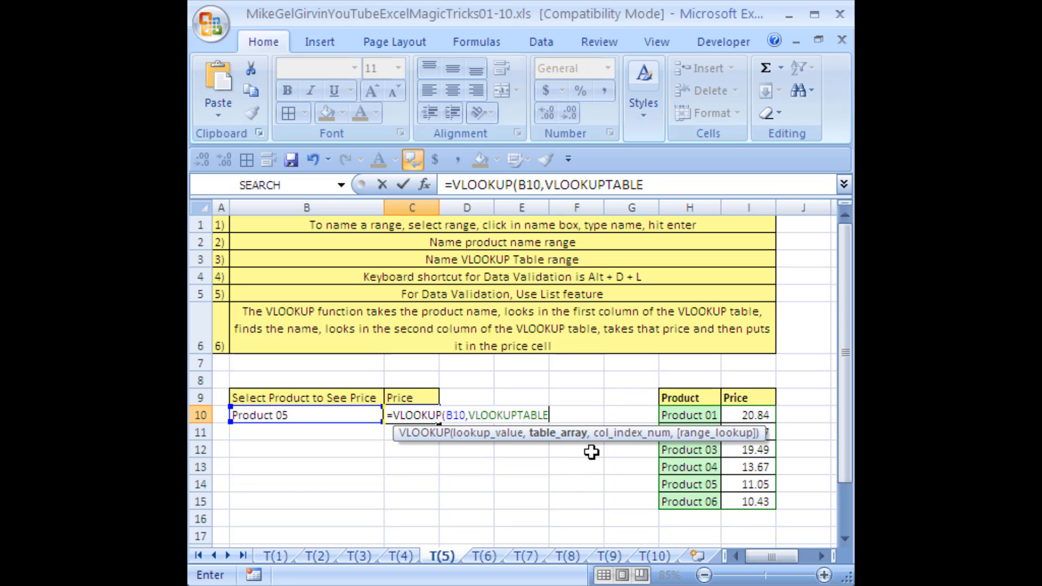
{"action": "mouse_move", "coordinate": [573, 525]}
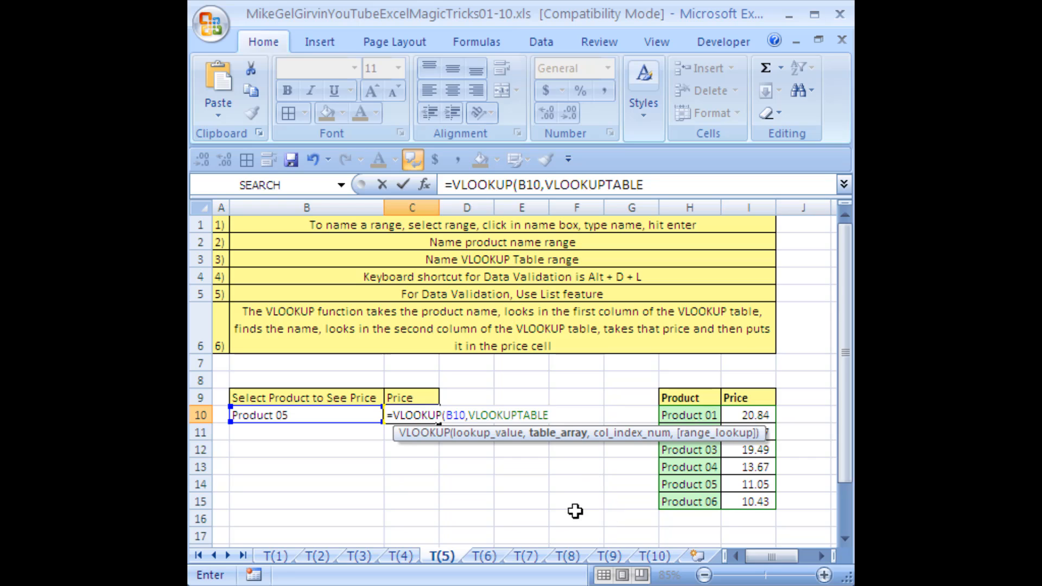
Add column index 2 and exact-match 0 to the VLOOKUP arguments
{"action": "type", "text": ","}
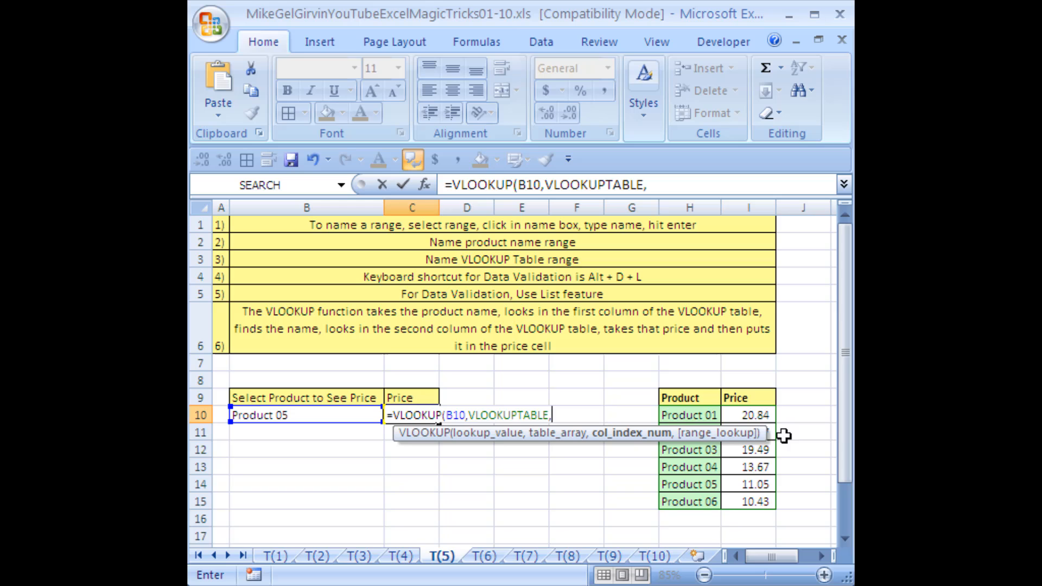
{"action": "mouse_move", "coordinate": [695, 388]}
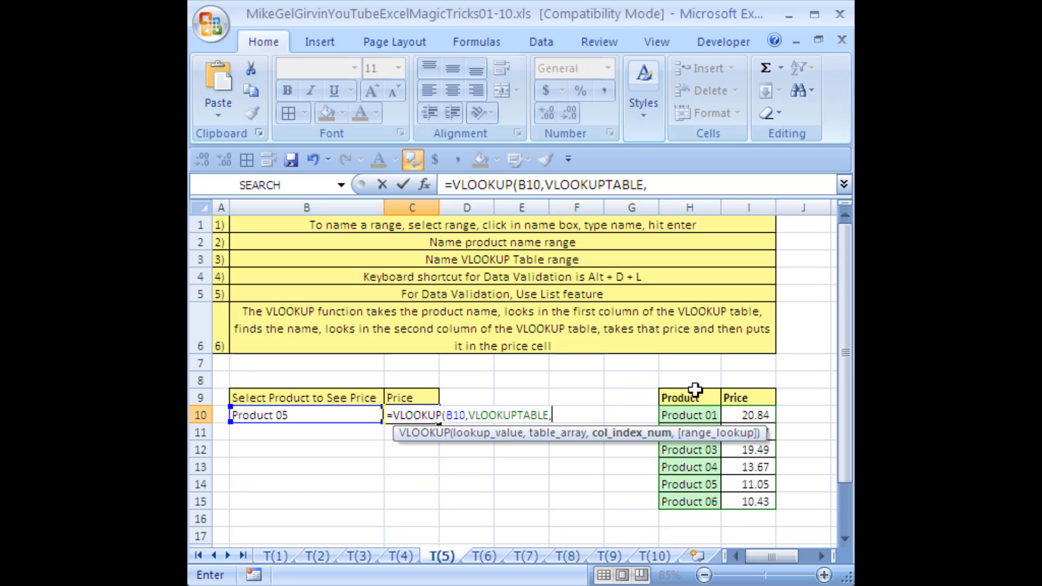
{"action": "mouse_move", "coordinate": [764, 484]}
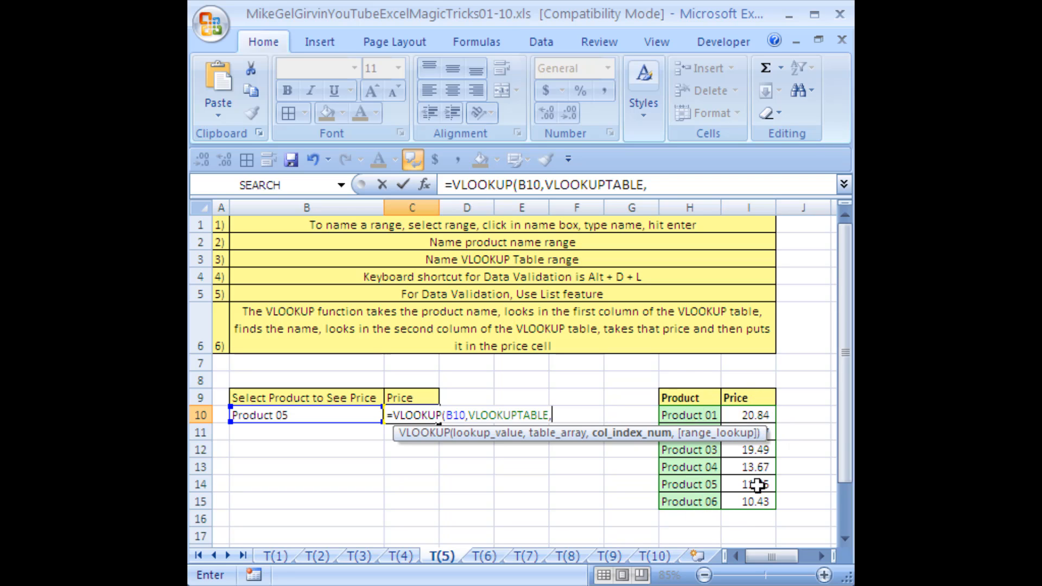
{"action": "type", "text": "2"}
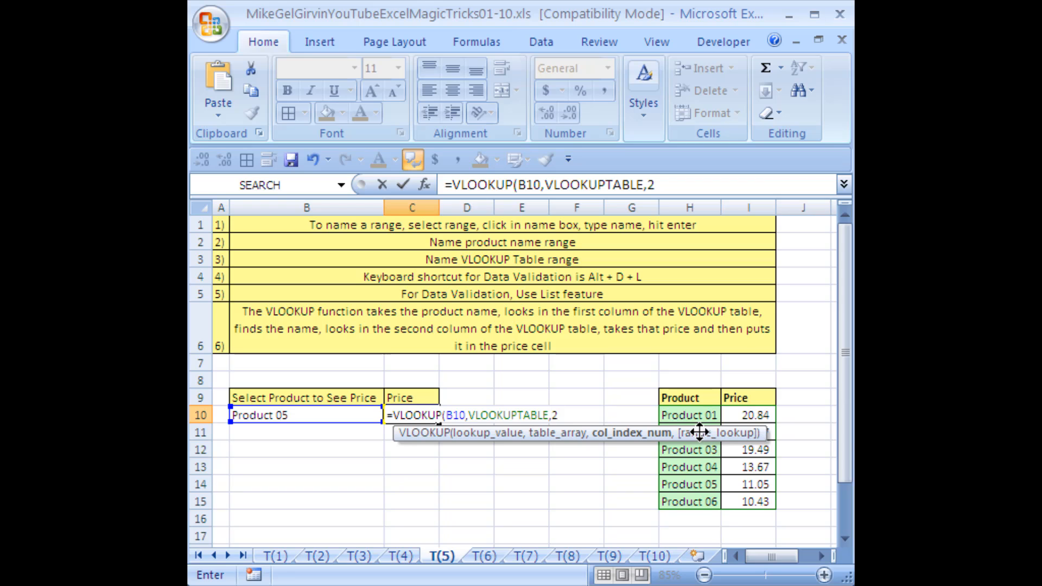
{"action": "type", "text": ","}
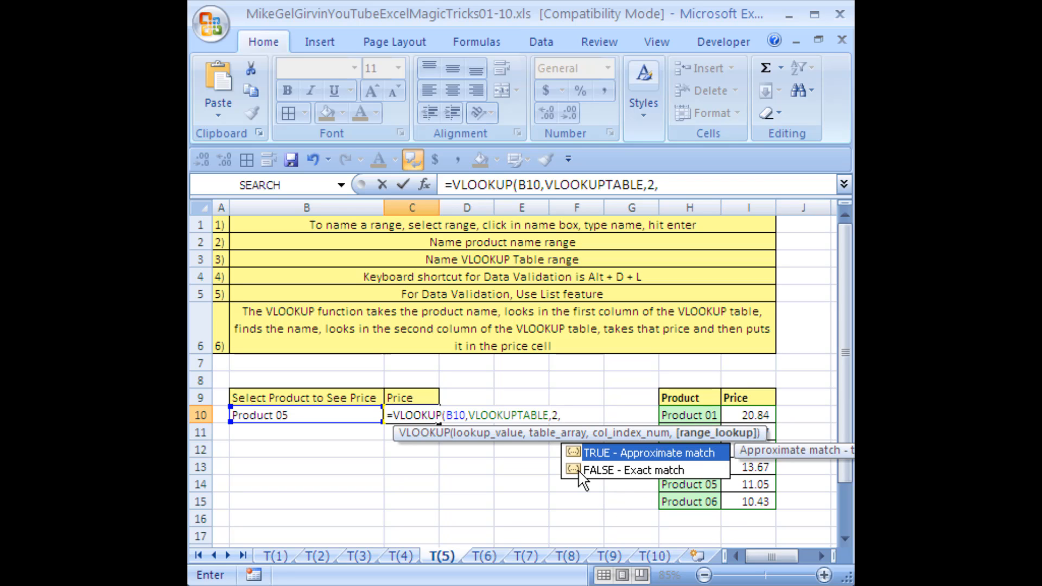
{"action": "type", "text": "0"}
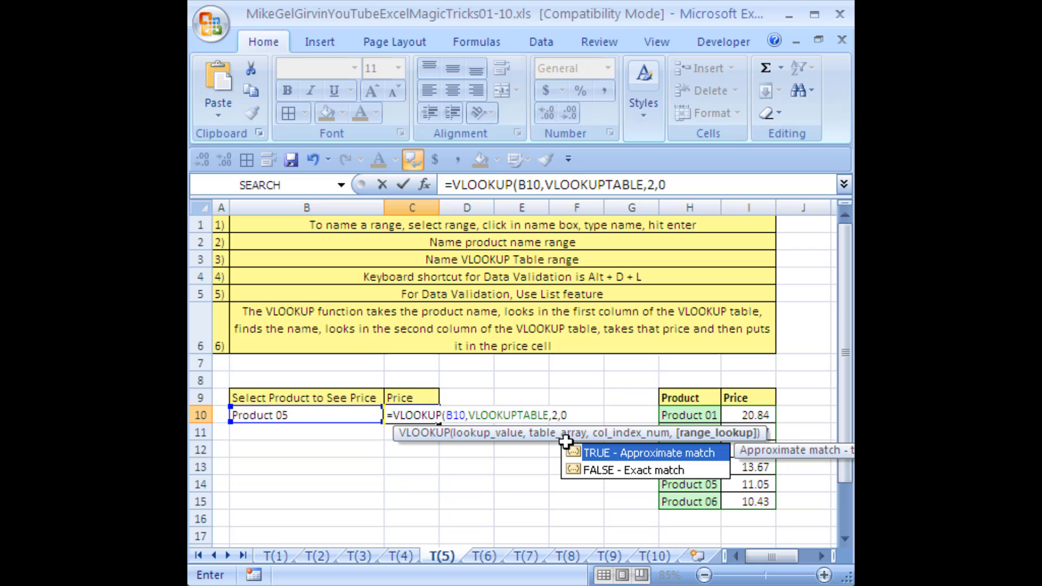
{"action": "mouse_move", "coordinate": [592, 497]}
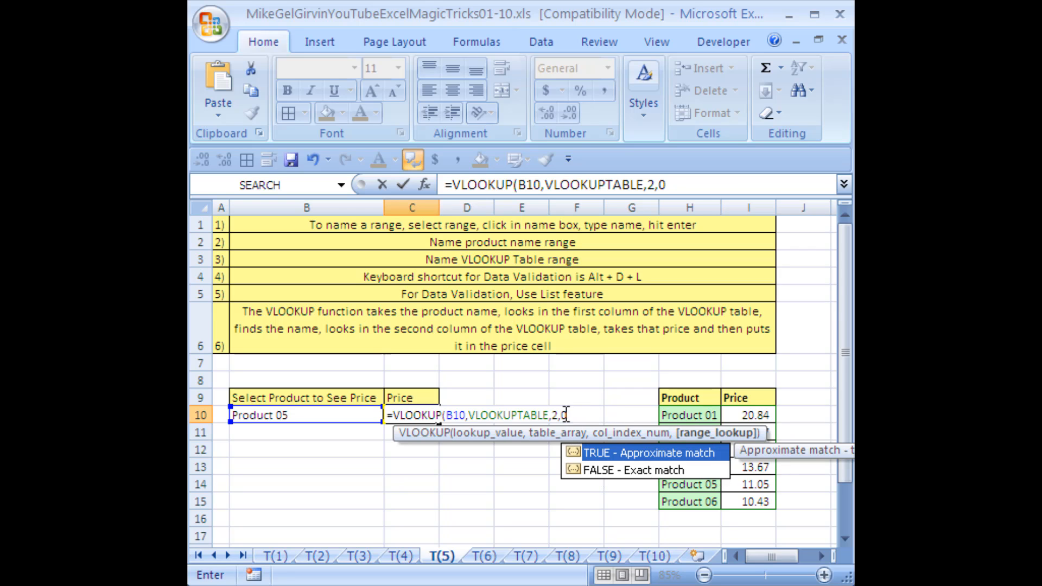
{"action": "mouse_move", "coordinate": [605, 477]}
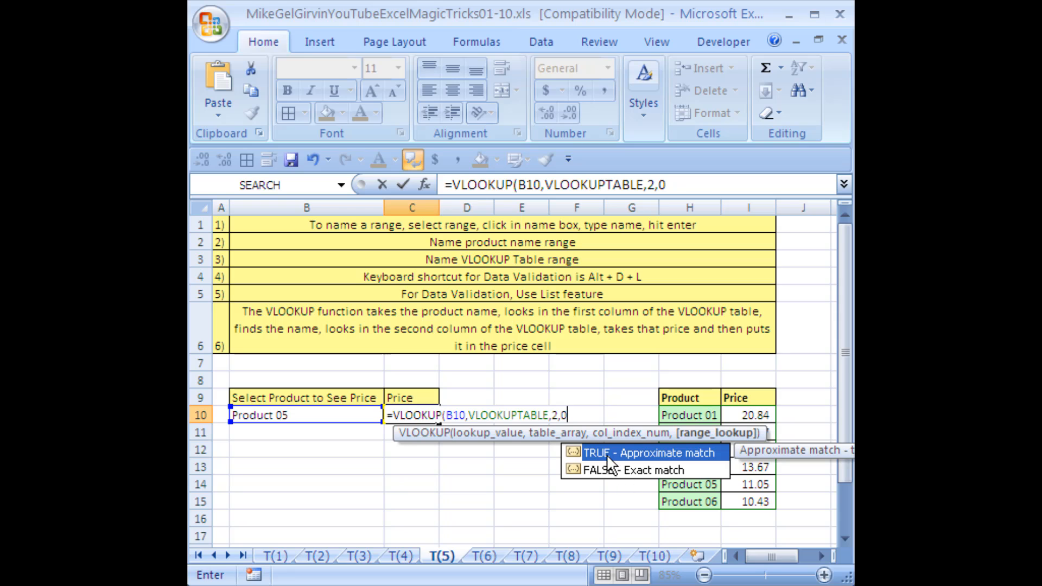
{"action": "mouse_move", "coordinate": [607, 484]}
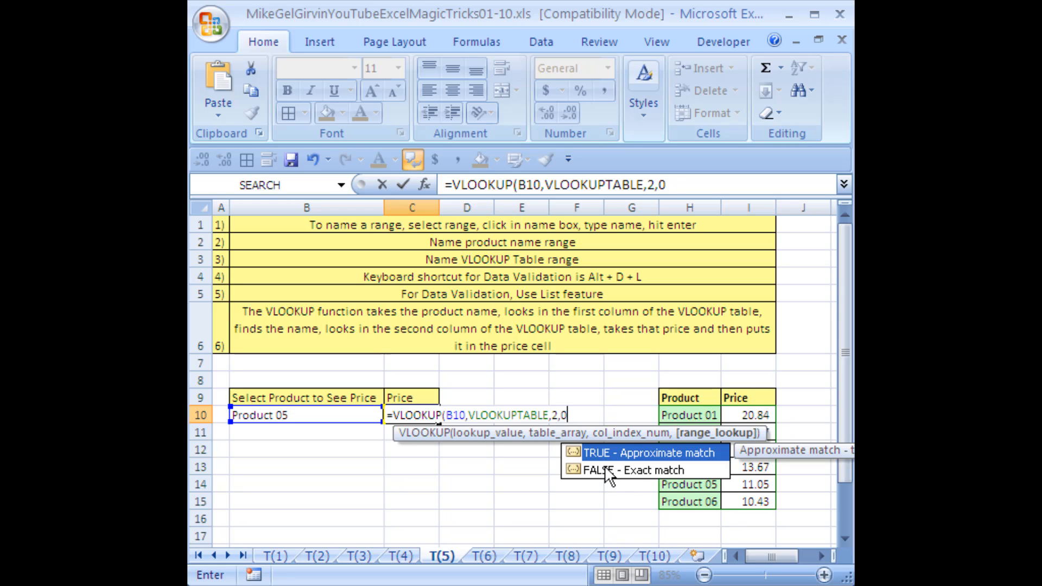
{"action": "mouse_move", "coordinate": [611, 481]}
{"action": "type", "text": ")"}
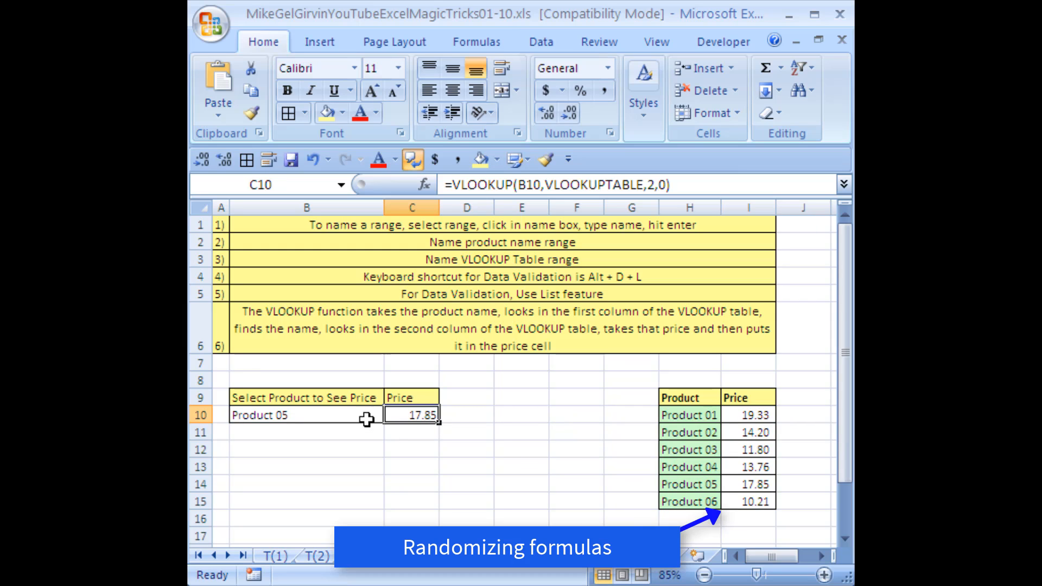
Pick Product 02, then Product 06 from the B10 dropdown to verify the price lookup
{"action": "left_click", "coordinate": [391, 414]}
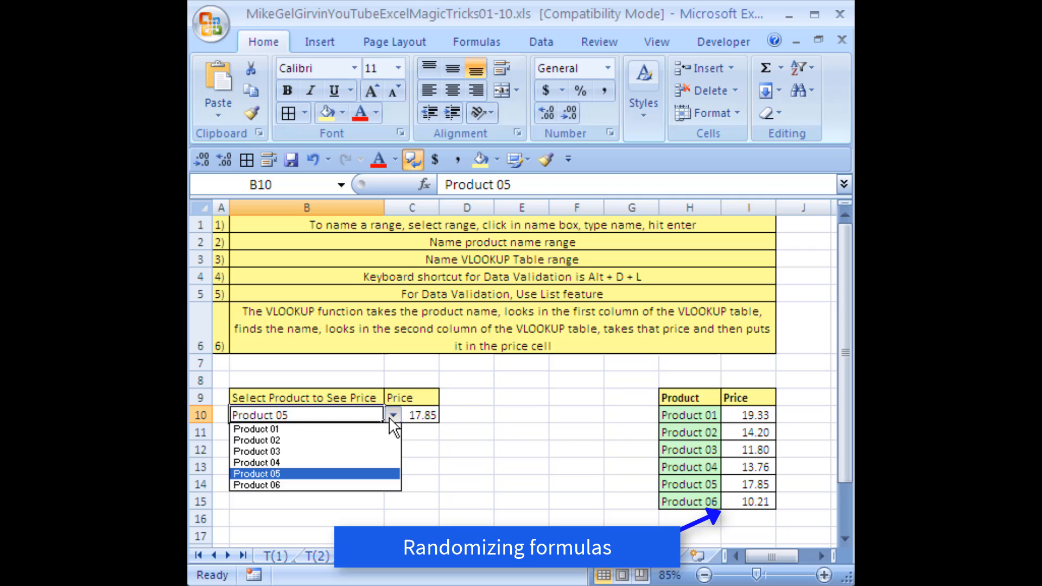
{"action": "left_click", "coordinate": [257, 441]}
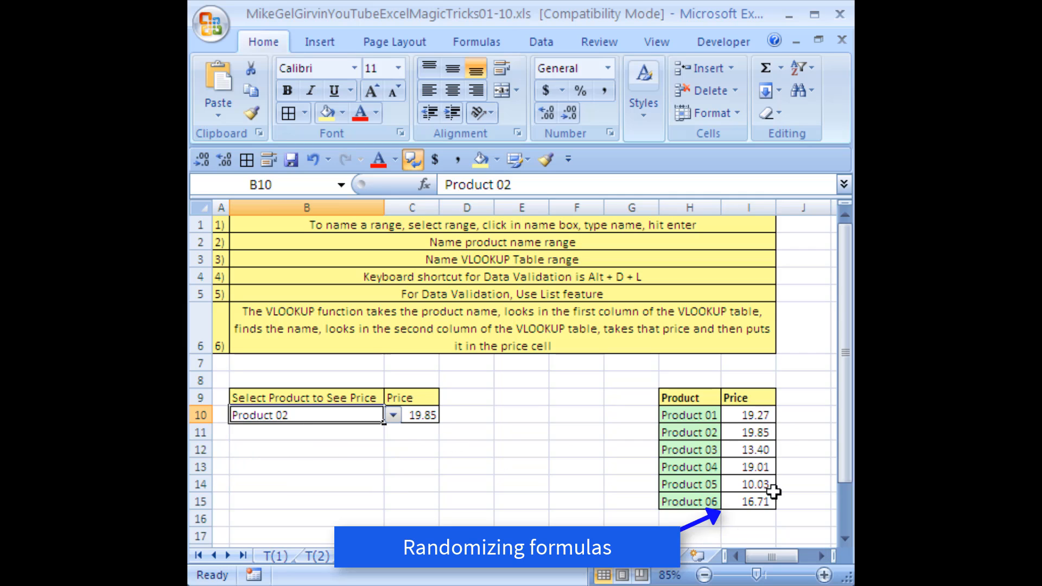
{"action": "left_click", "coordinate": [395, 415]}
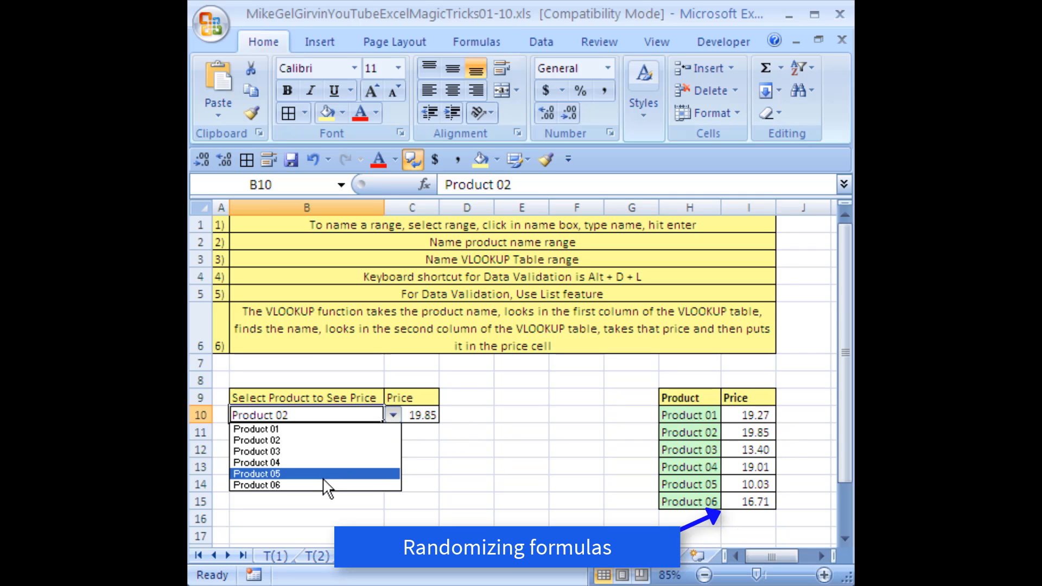
{"action": "left_click", "coordinate": [261, 484]}
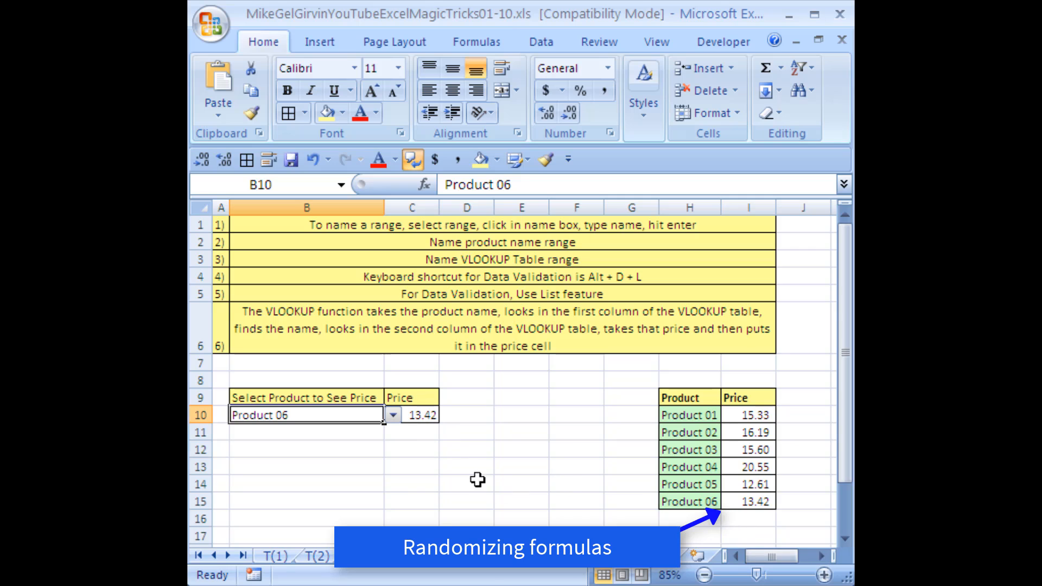